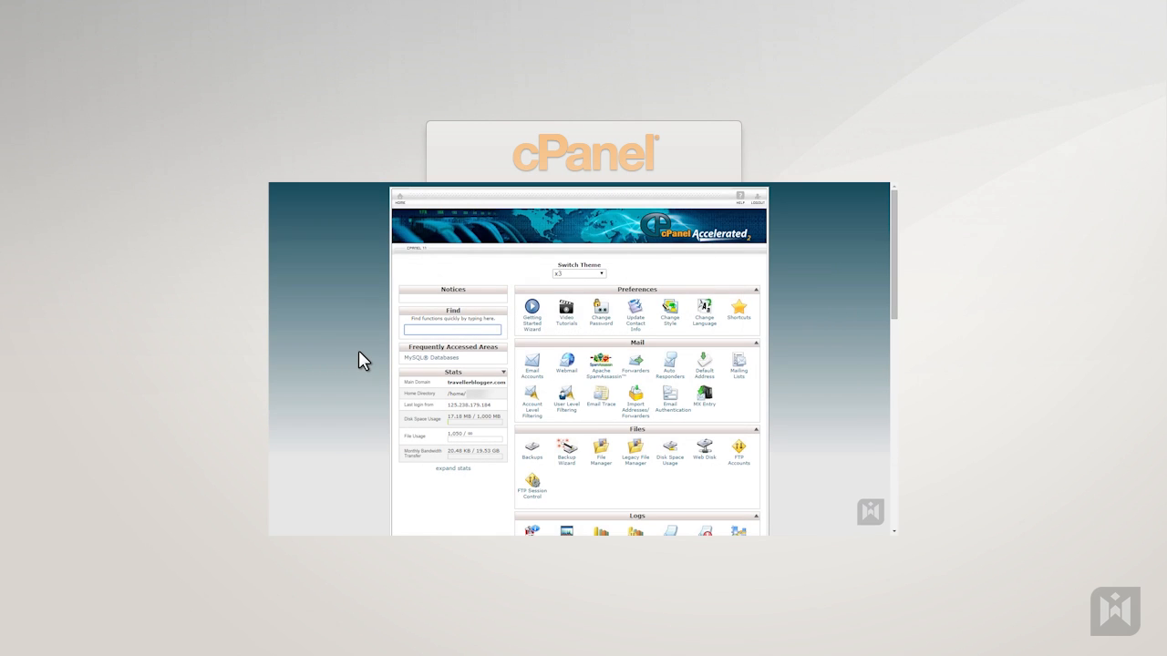
Open MySQL Databases and enter travelblog as the new database name.
scroll("down", 3)
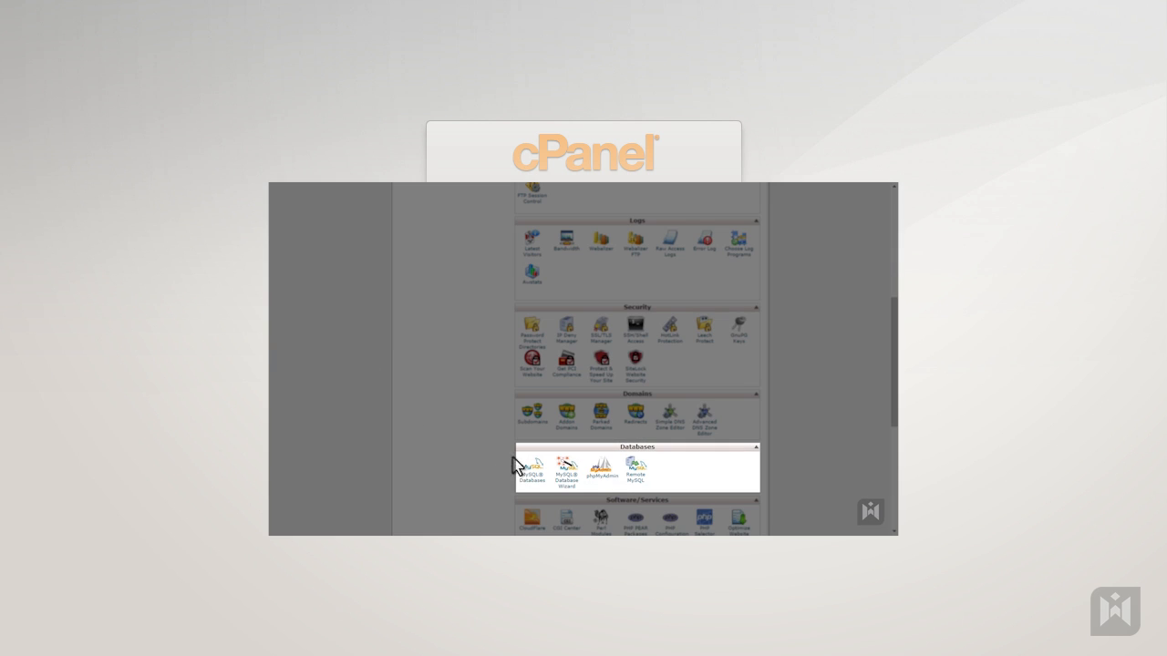
left_click(532, 470)
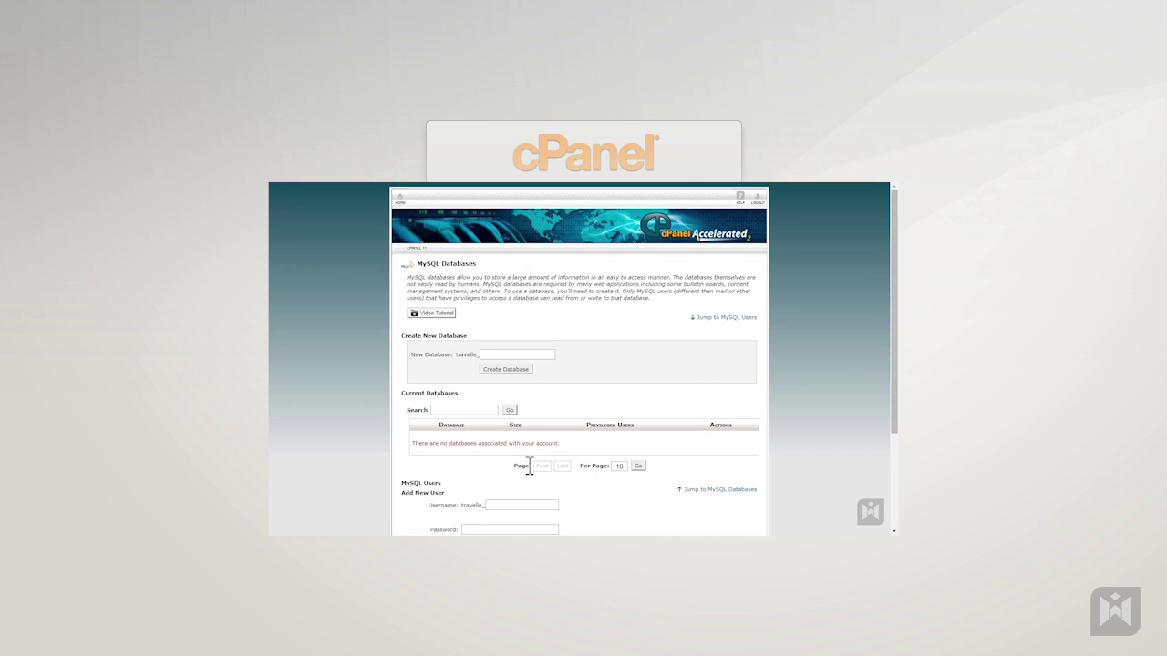
mouse_move(547, 356)
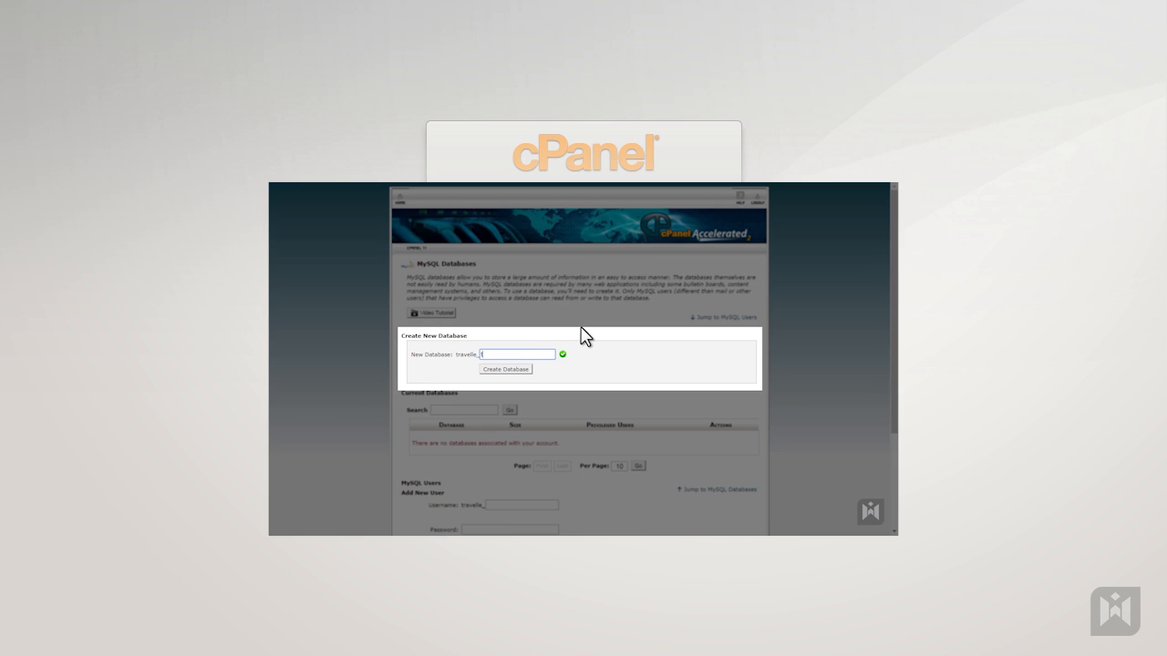
type("travelblog")
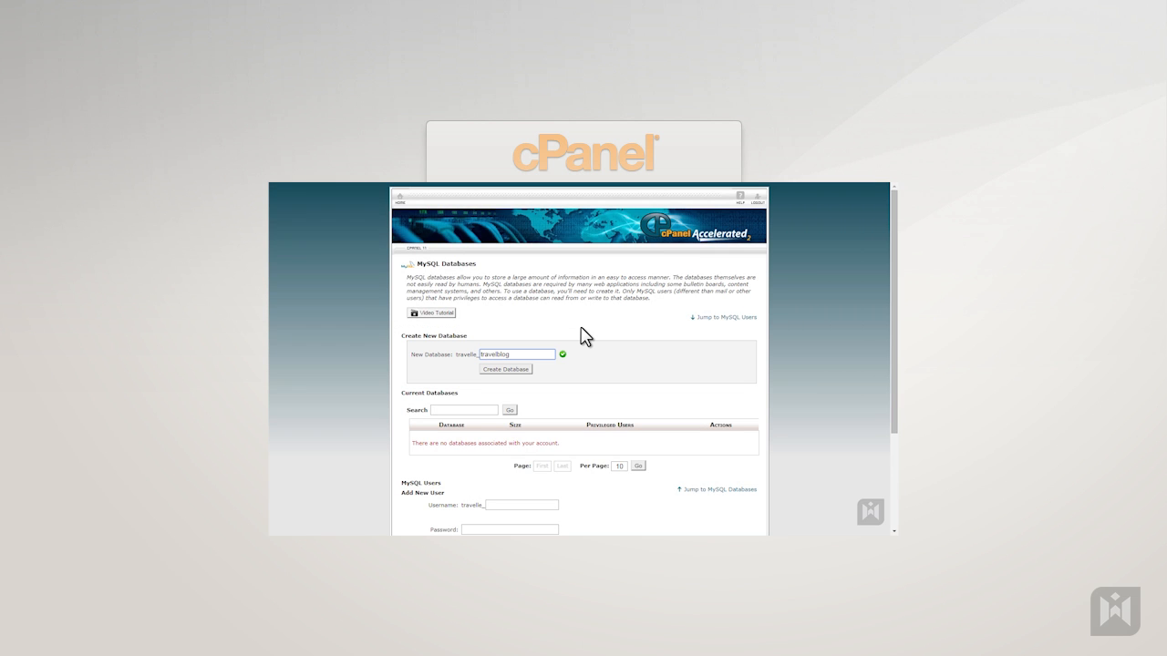
mouse_move(583, 351)
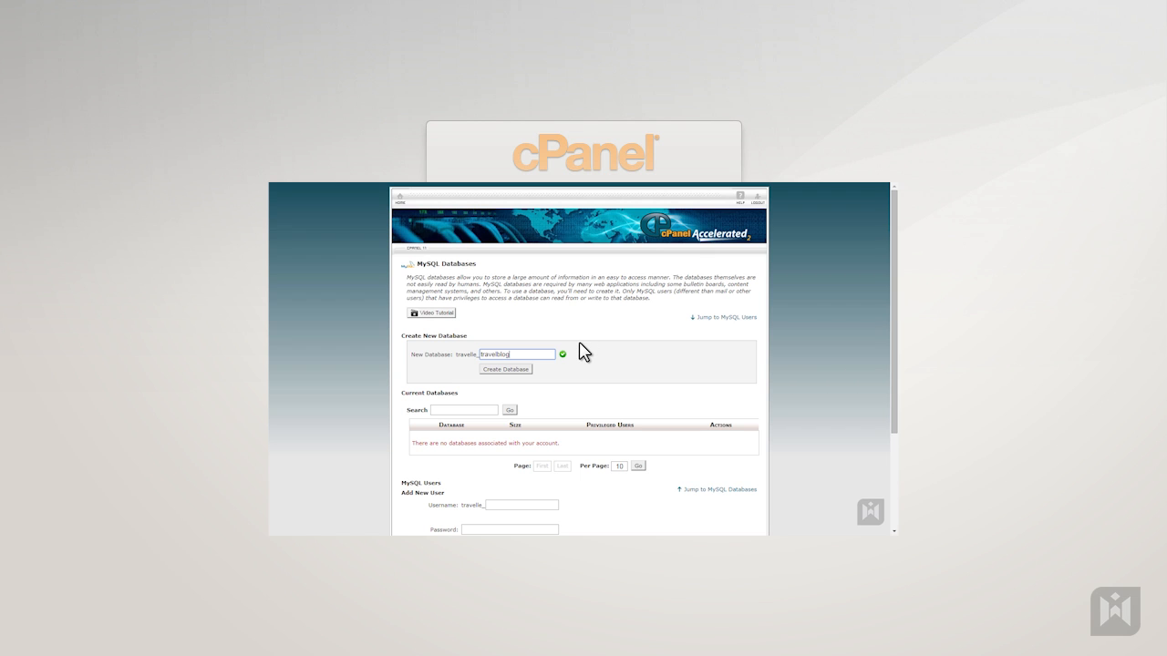
left_click(505, 369)
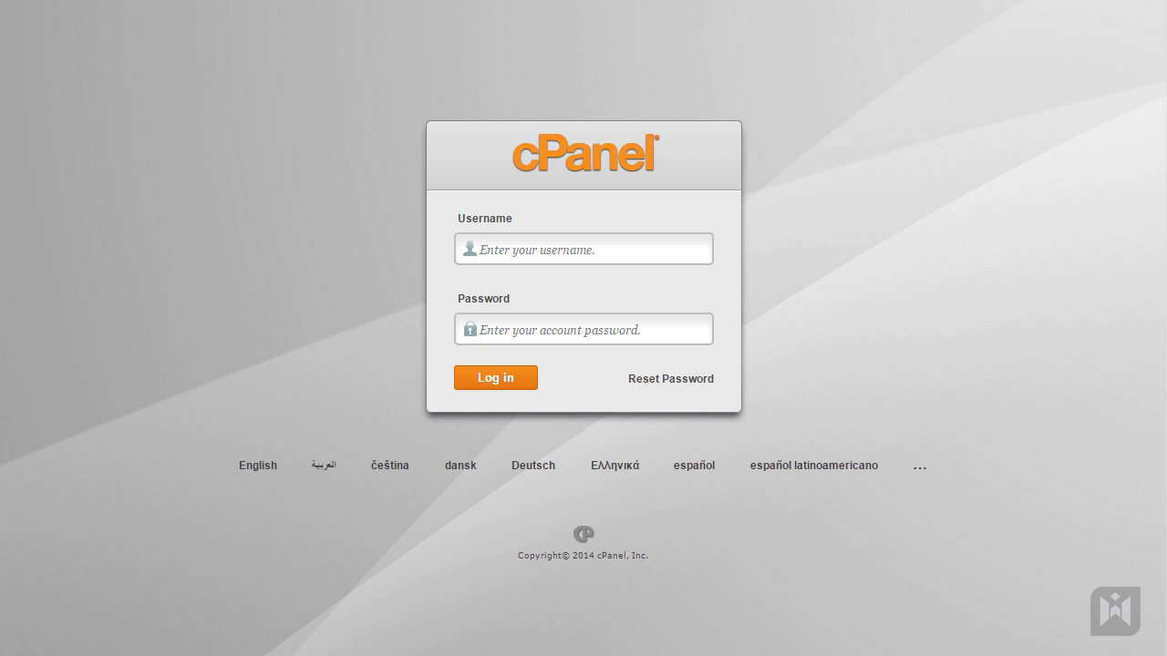
Sign in to cPanel and switch the interface theme to paper_lantern.
left_click(495, 378)
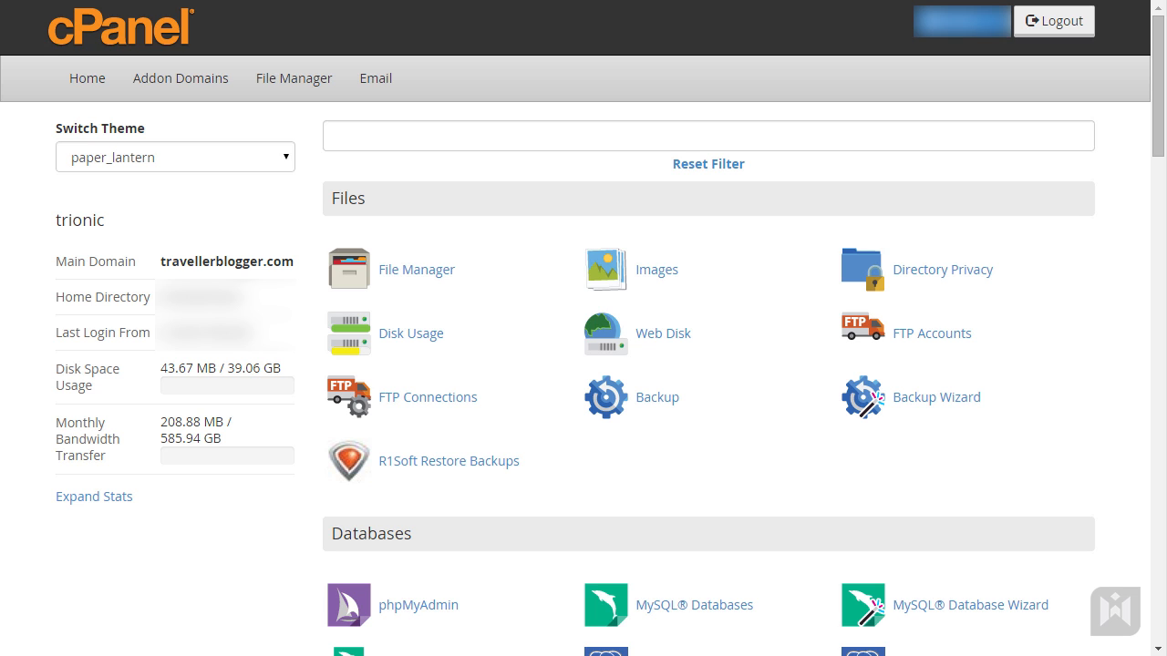
mouse_move(271, 169)
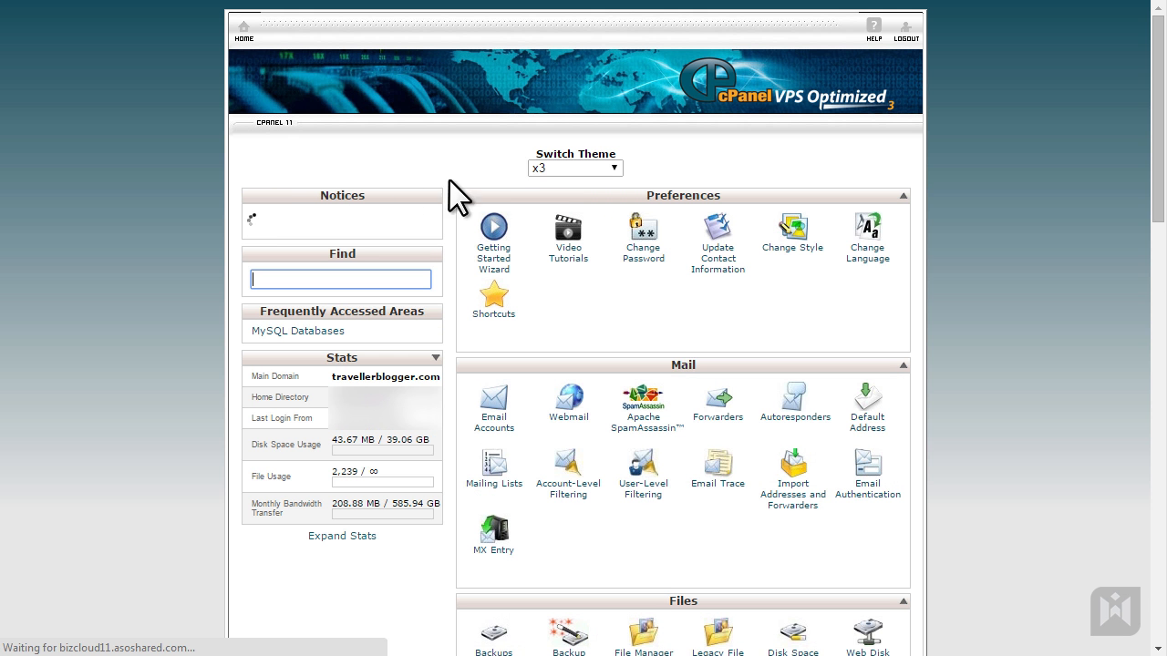
left_click(575, 168)
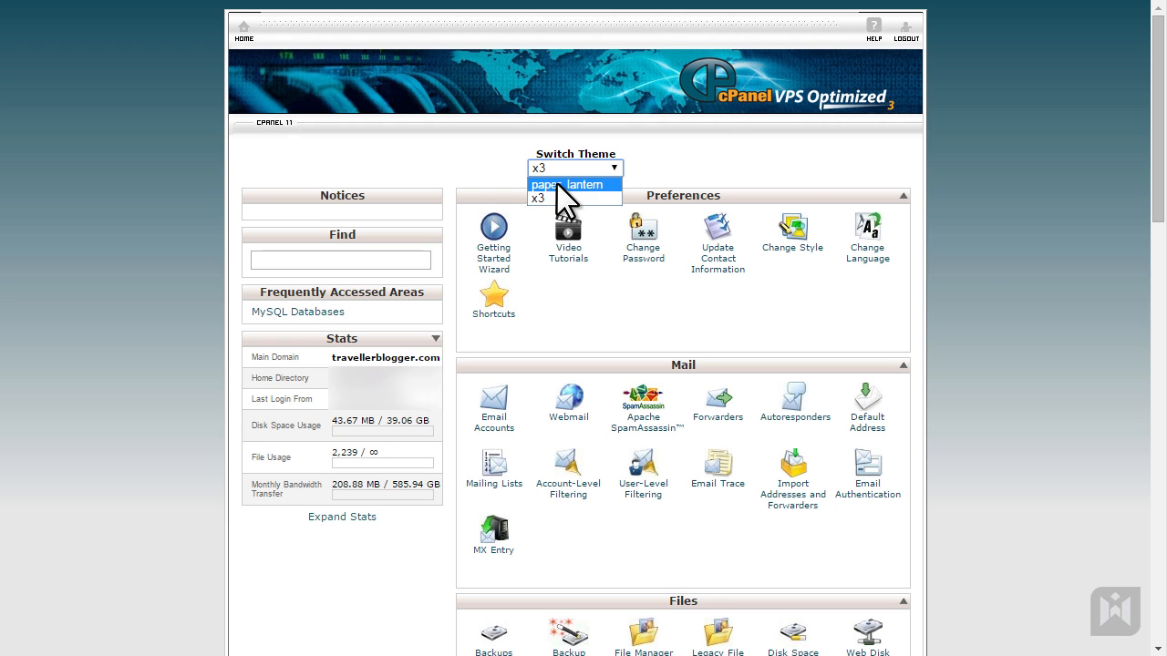
left_click(575, 184)
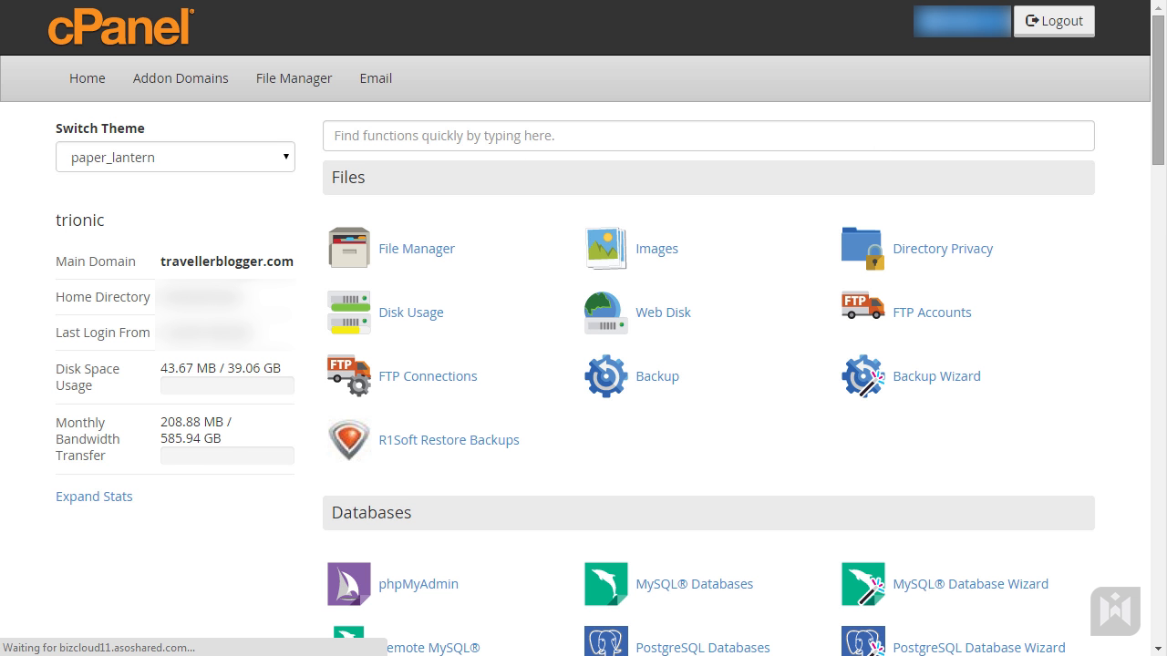
Launch the WordPress installer from Softaculous Apps Installer.
scroll("down", 3)
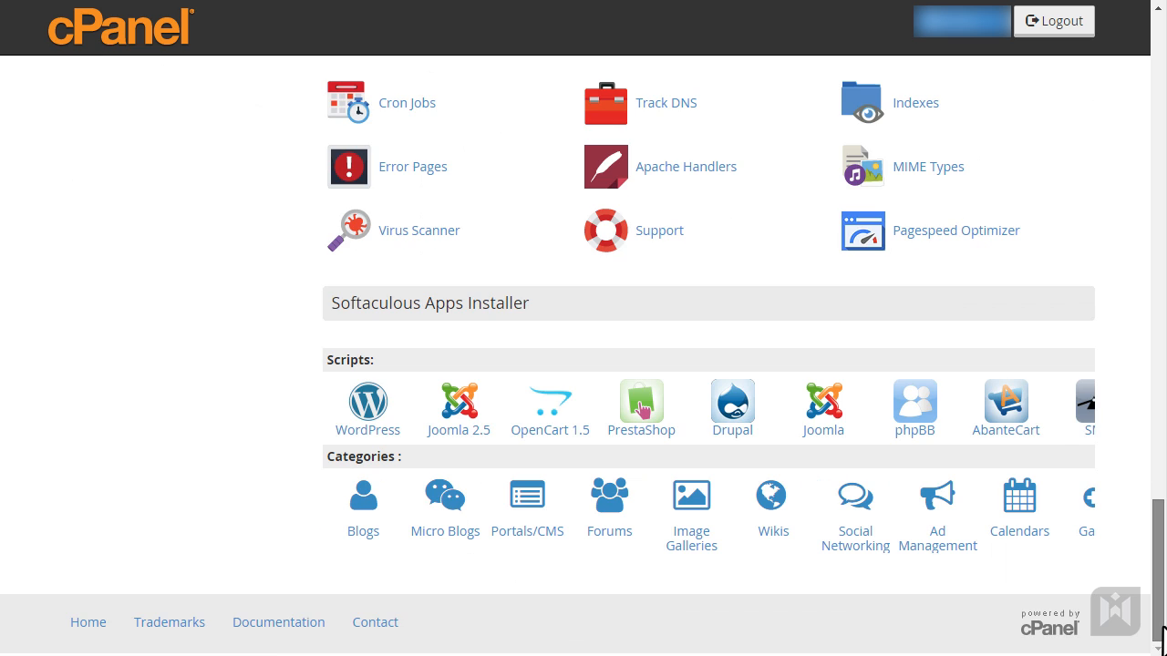
left_click(366, 403)
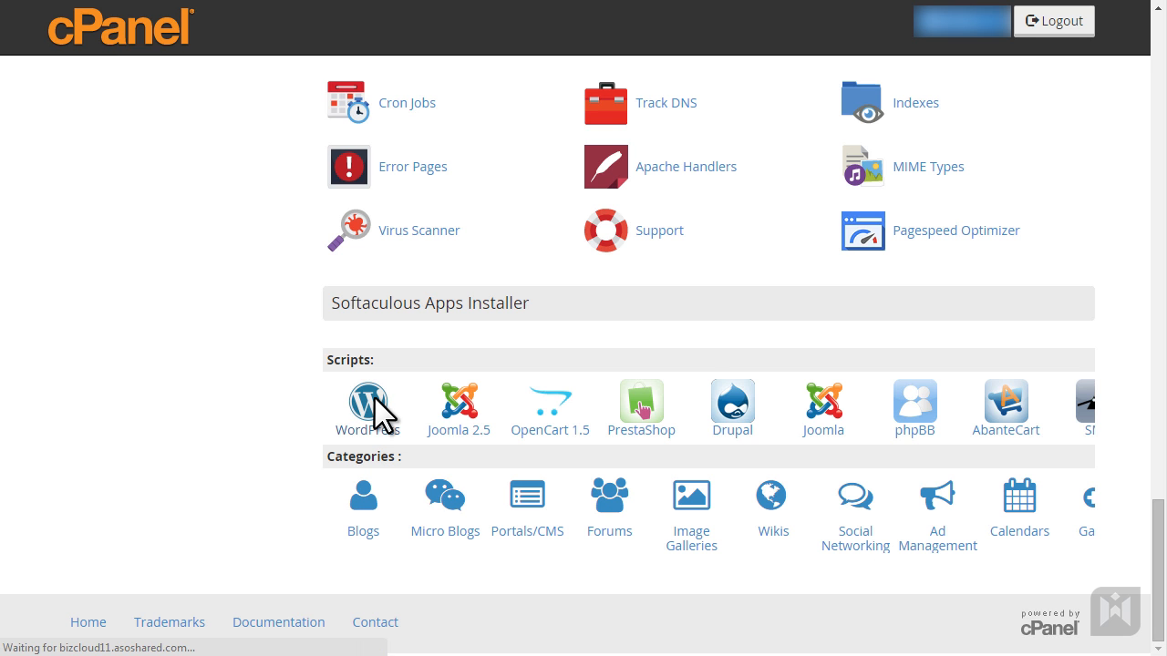
left_click(368, 399)
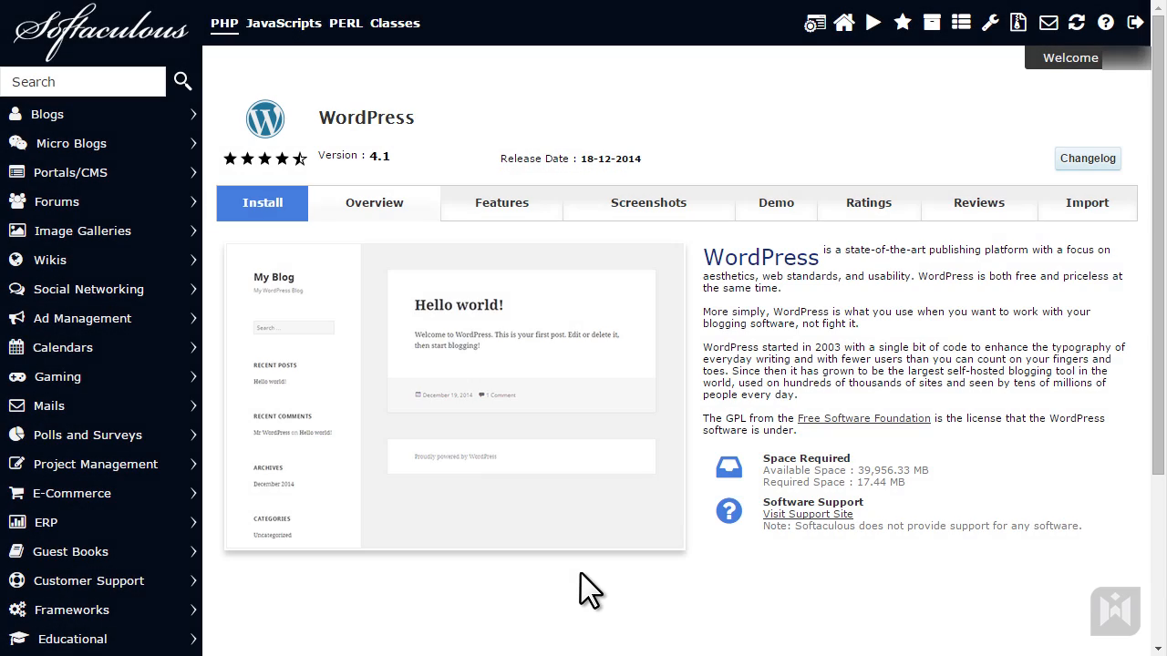
Show the WordPress Install form and review the protocol choices.
left_click(262, 202)
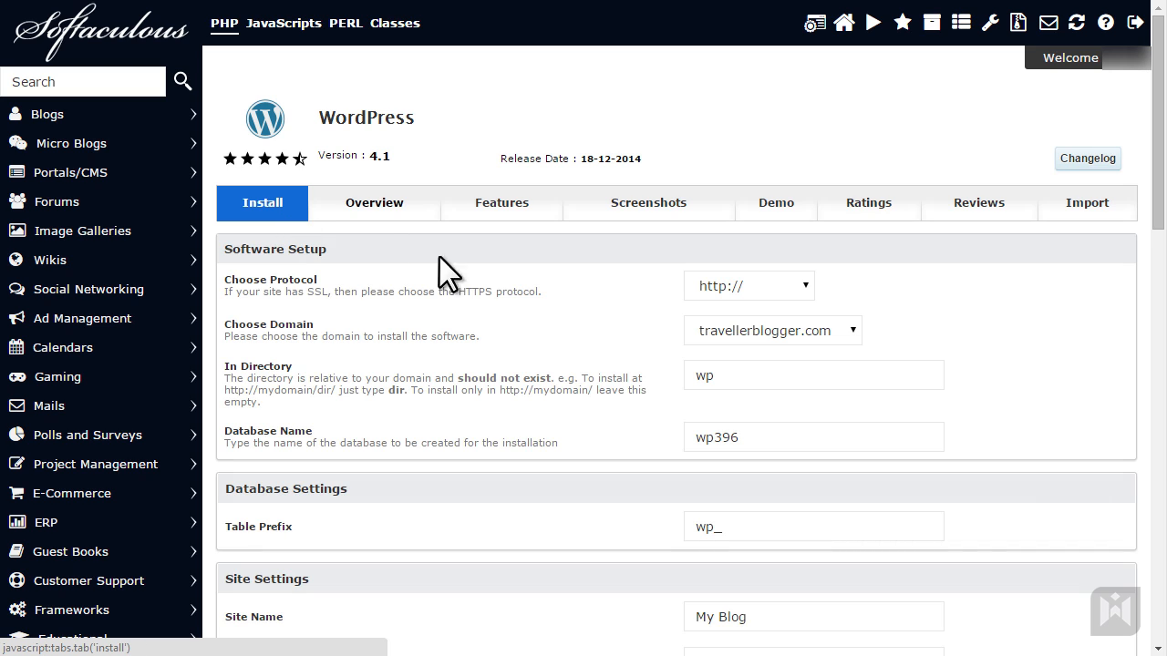
mouse_move(764, 306)
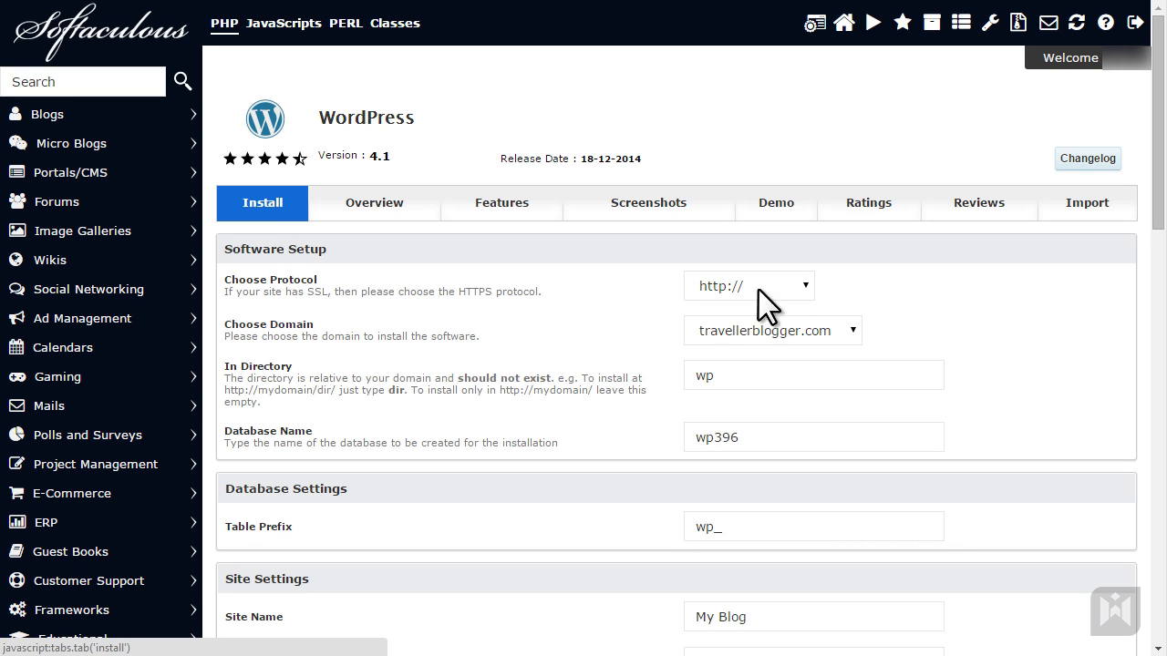
left_click(747, 286)
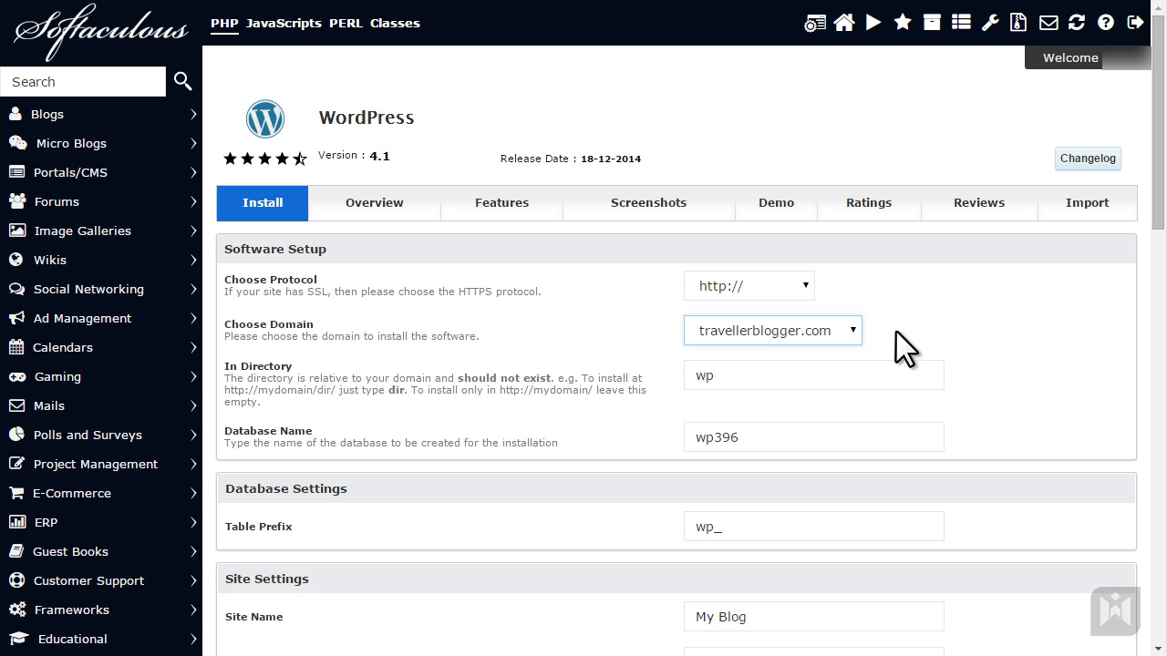
Keep travellerblogger.com, set directory to cpaneltest and database name to cptest.
left_click(813, 375)
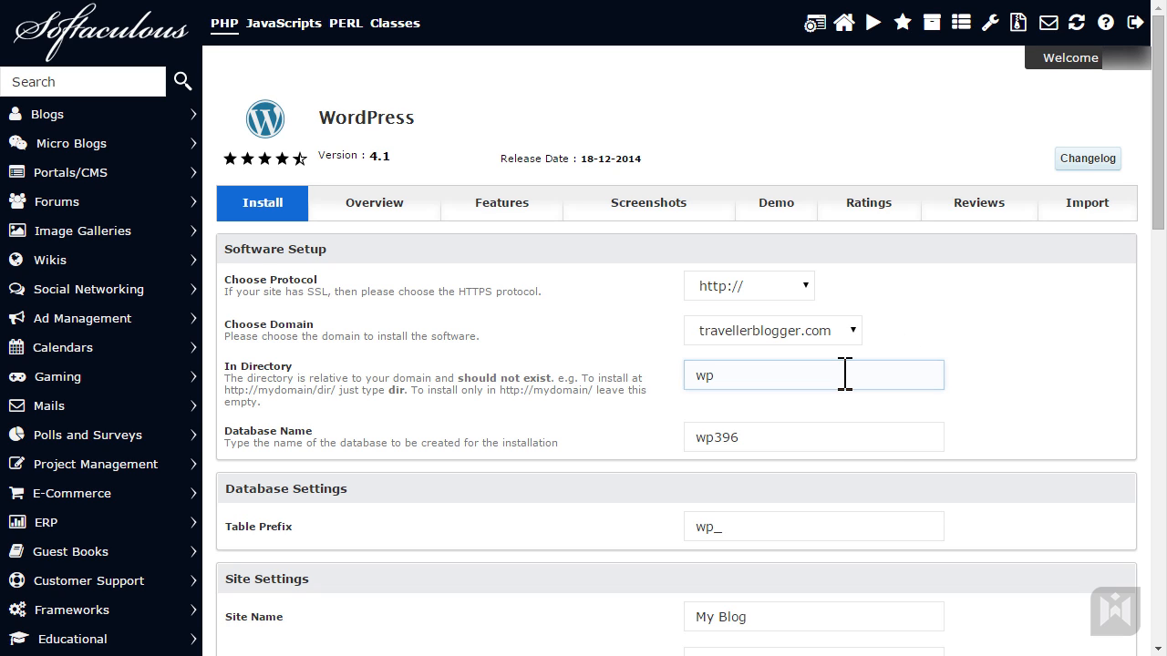
left_click(812, 374)
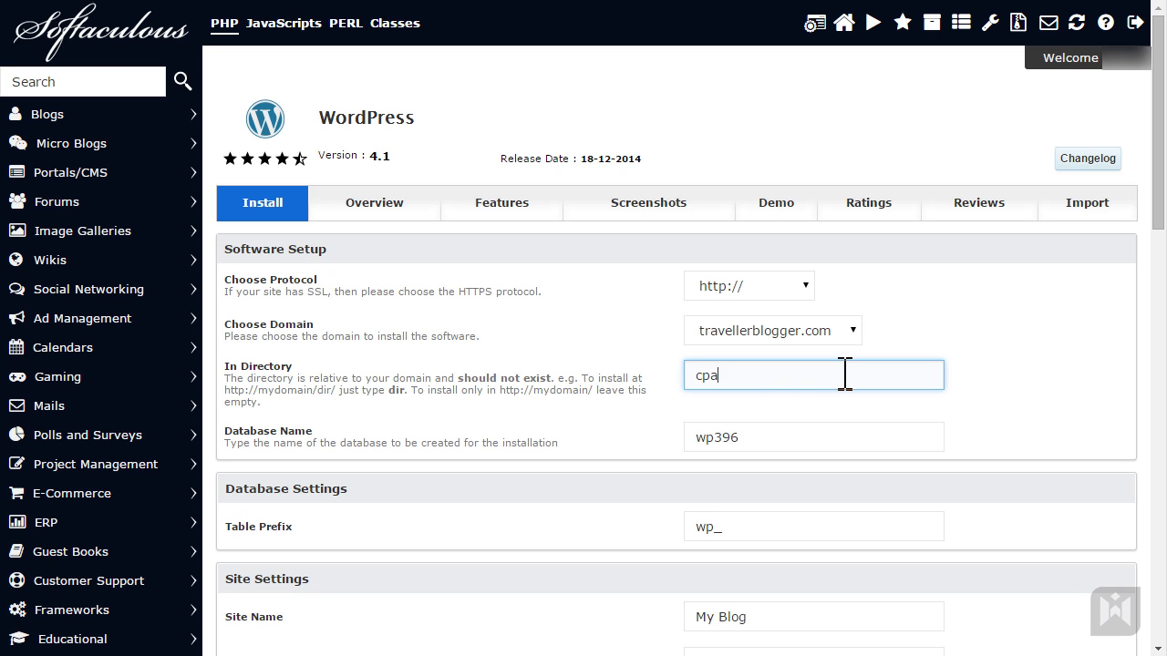
type("neltest")
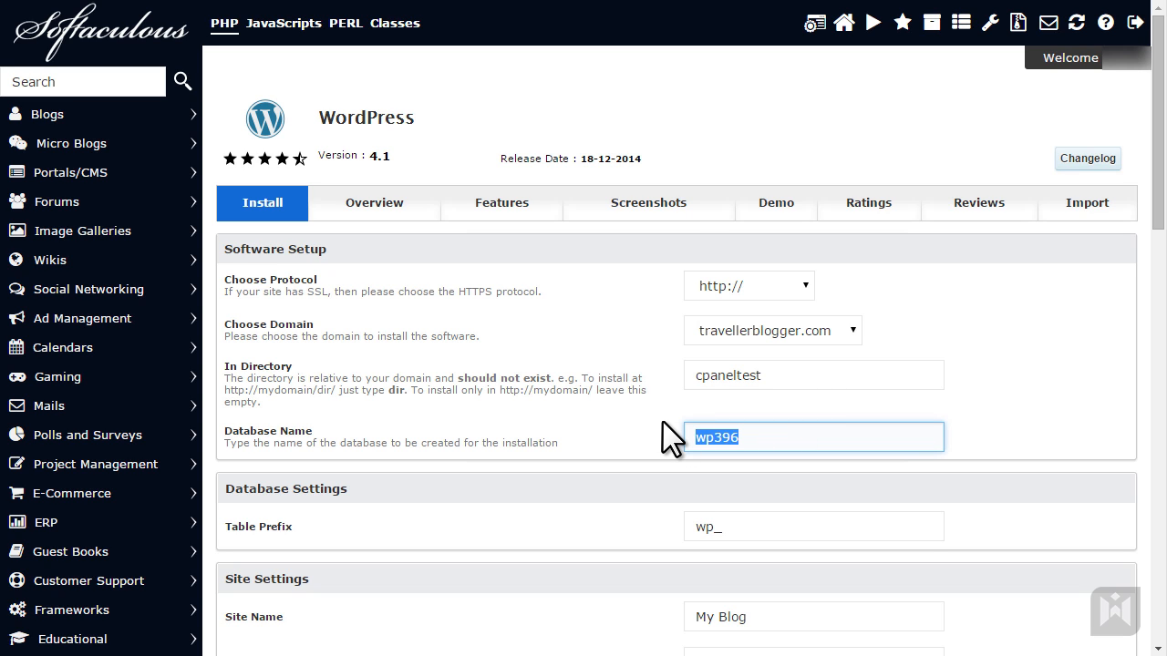
type("cptest")
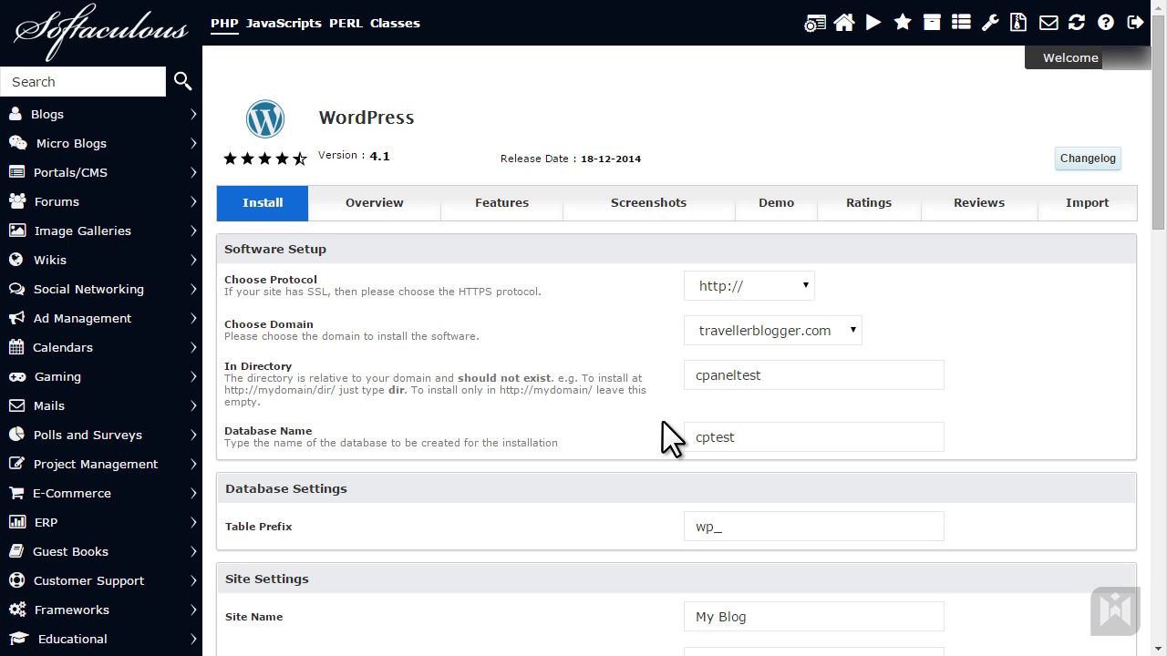
mouse_move(661, 440)
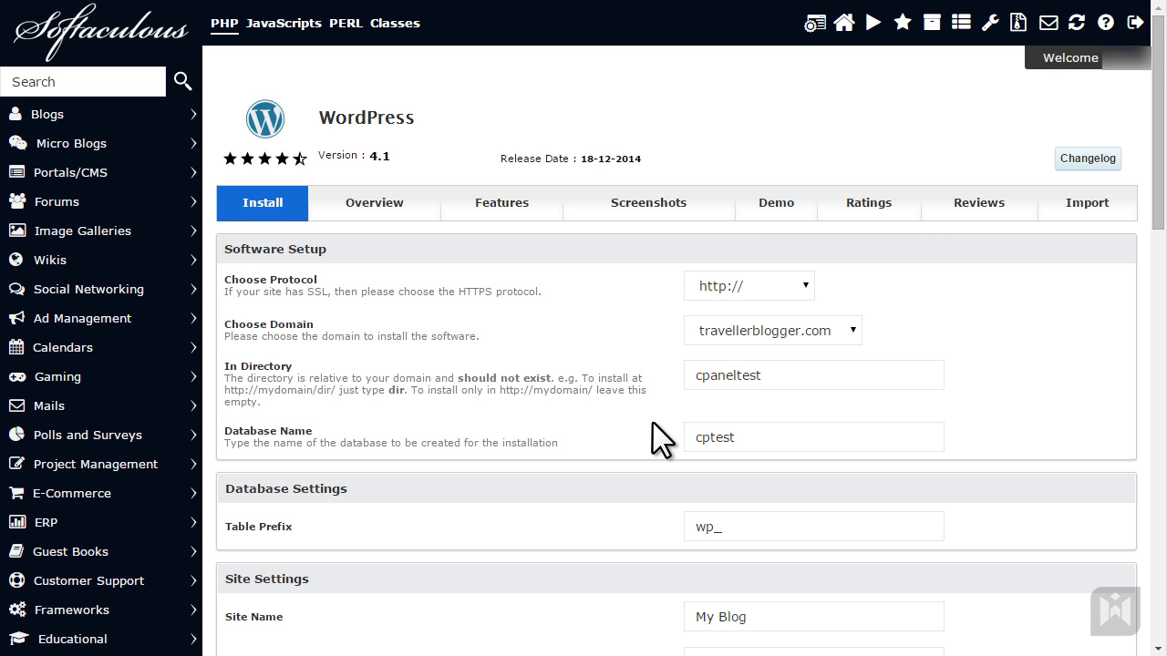
scroll("down", 3)
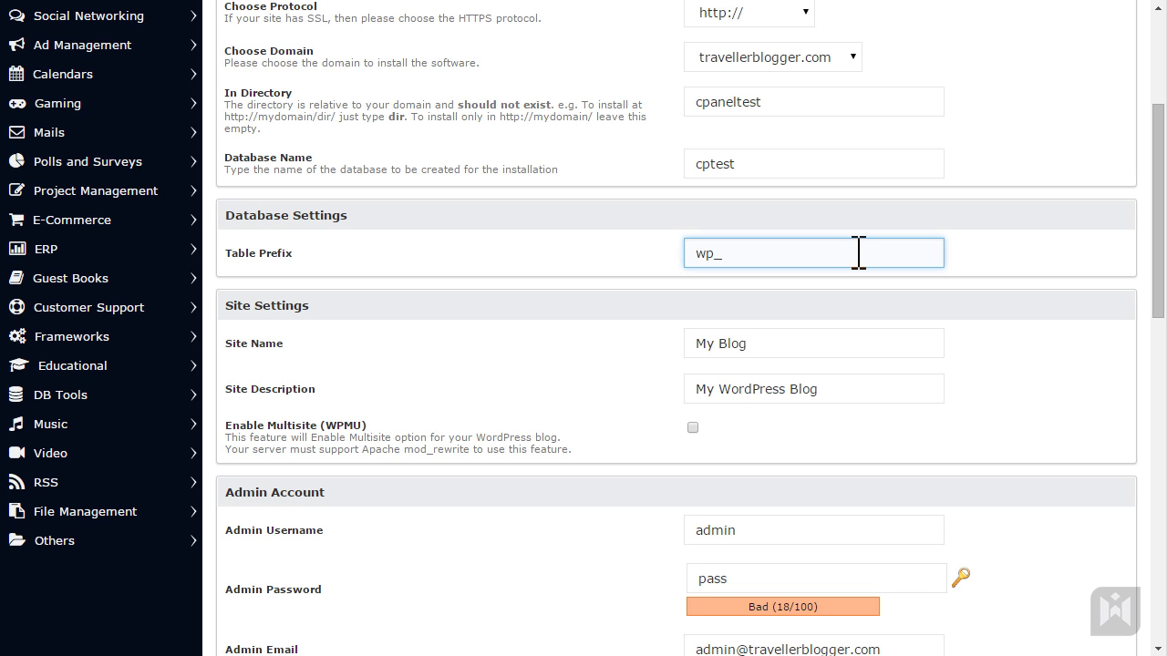
left_click(811, 343)
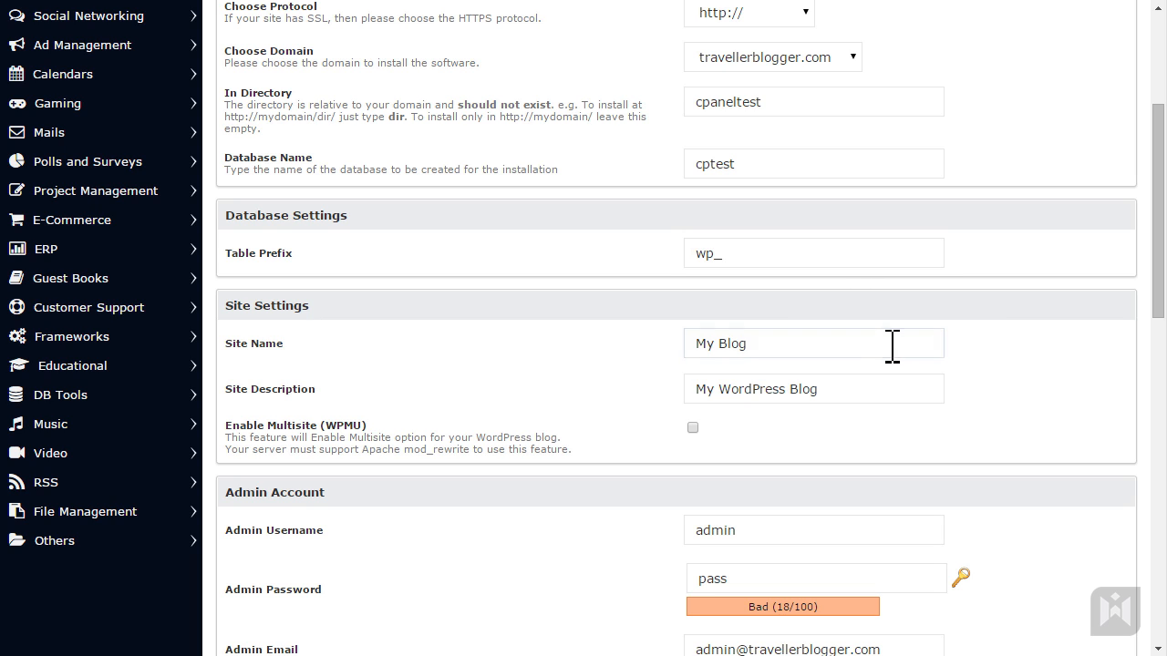
left_click(814, 389)
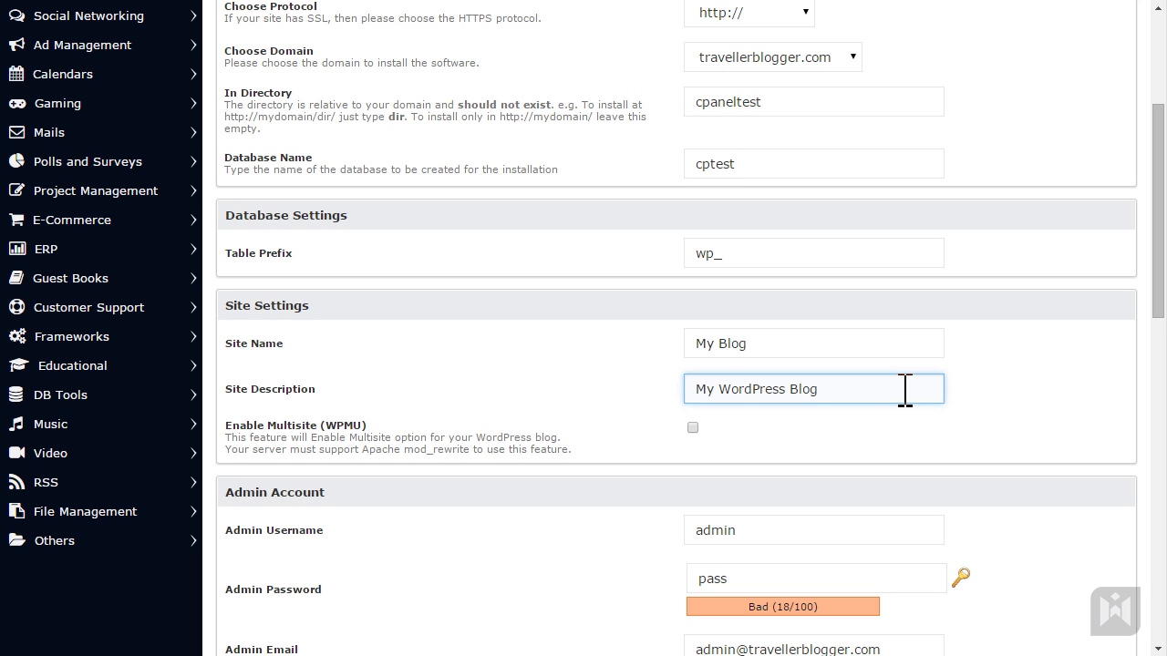
mouse_move(746, 444)
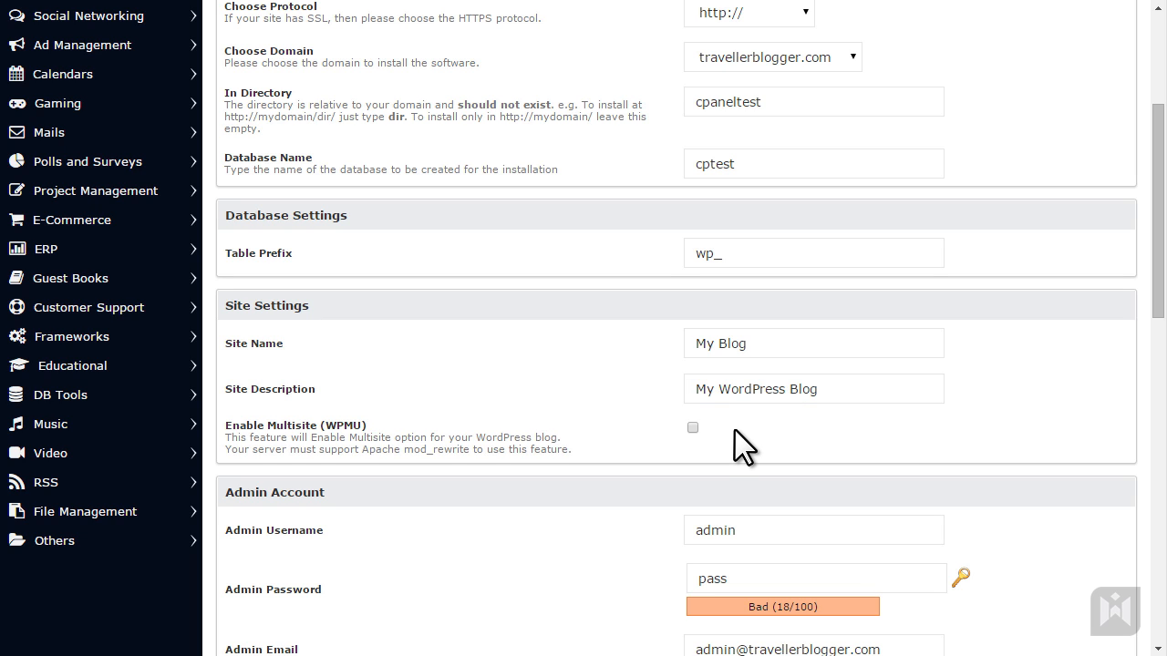
mouse_move(736, 574)
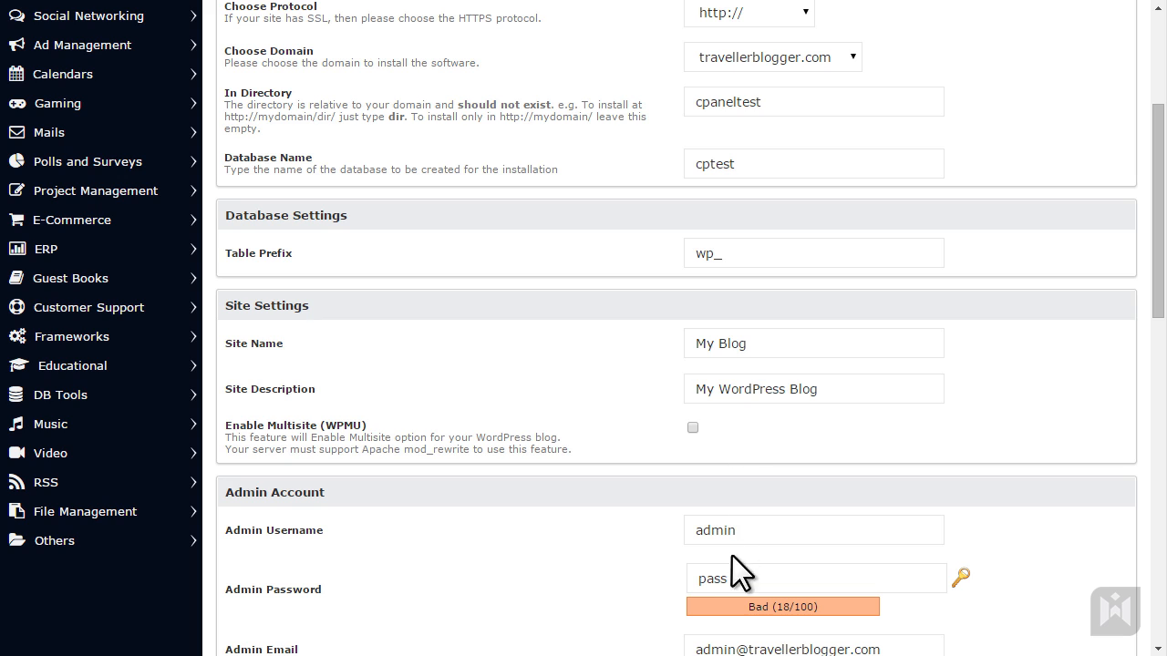
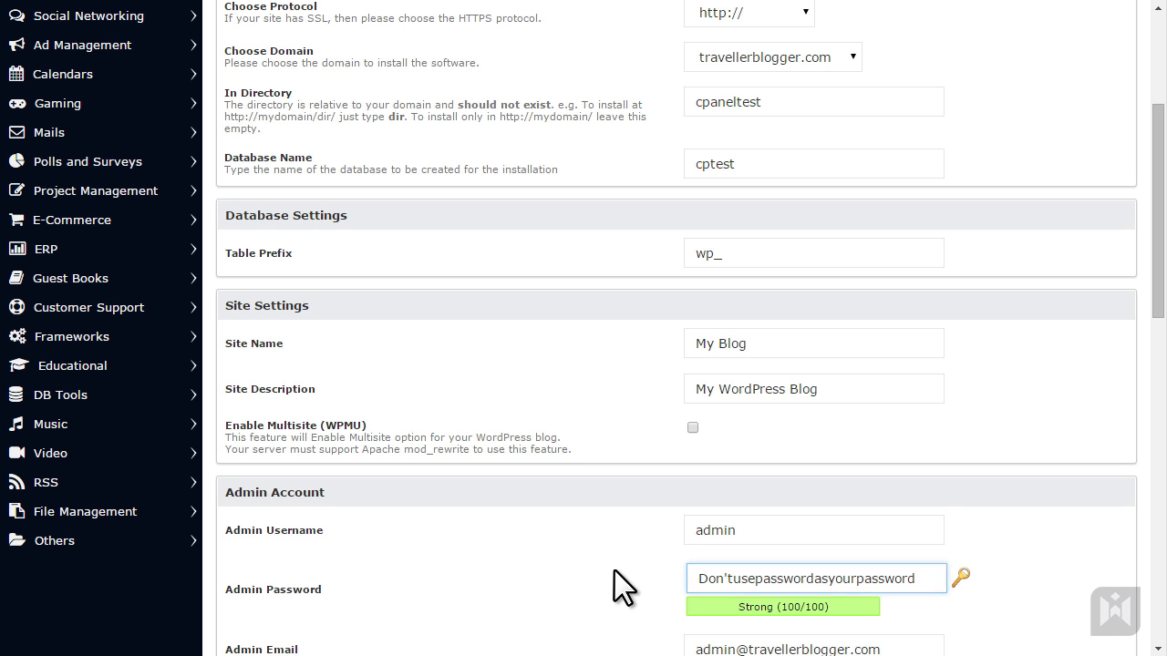
scroll("down", 3)
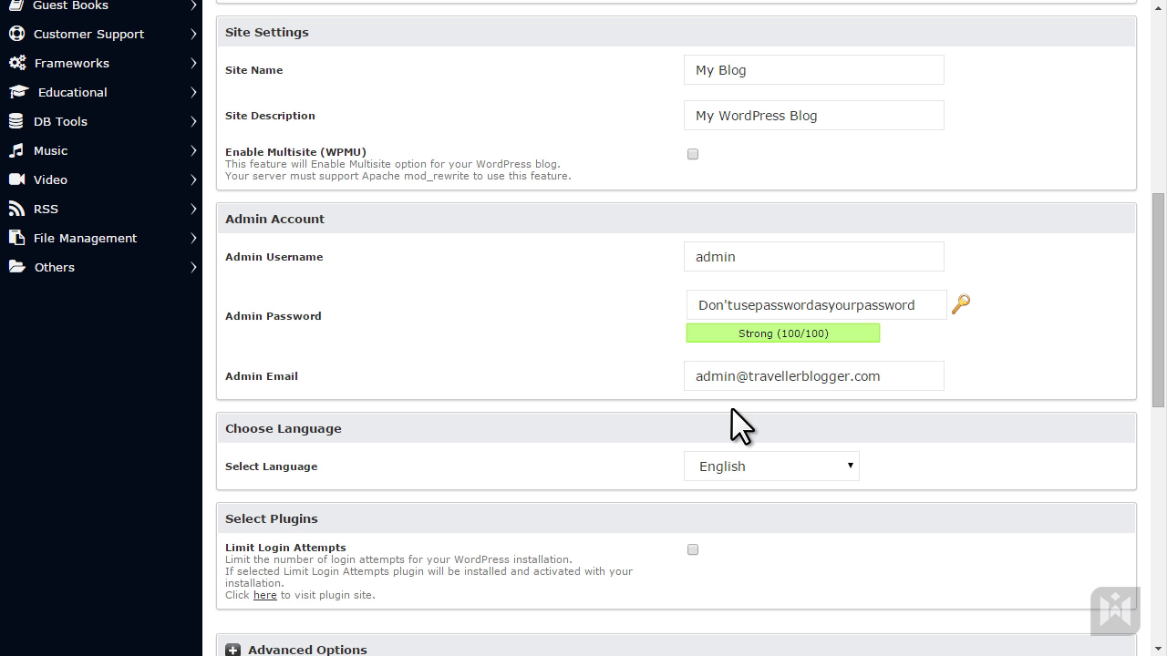
left_click(811, 375)
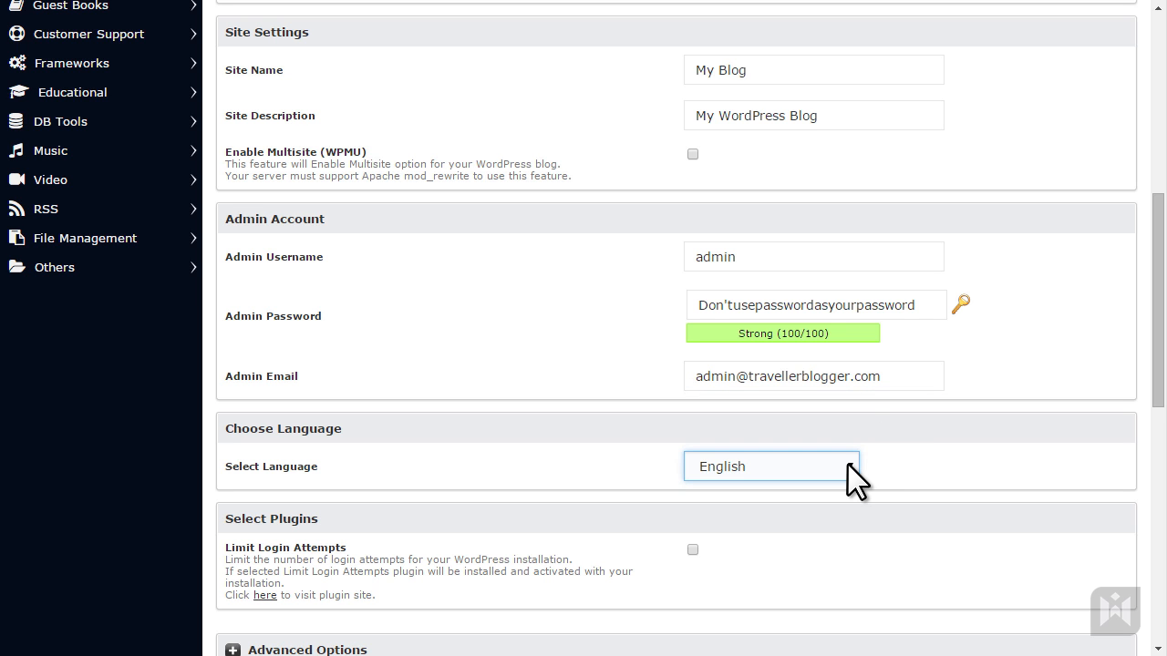
Scroll through the advanced options for notifications, auto-upgrades and backups.
scroll("down", 3)
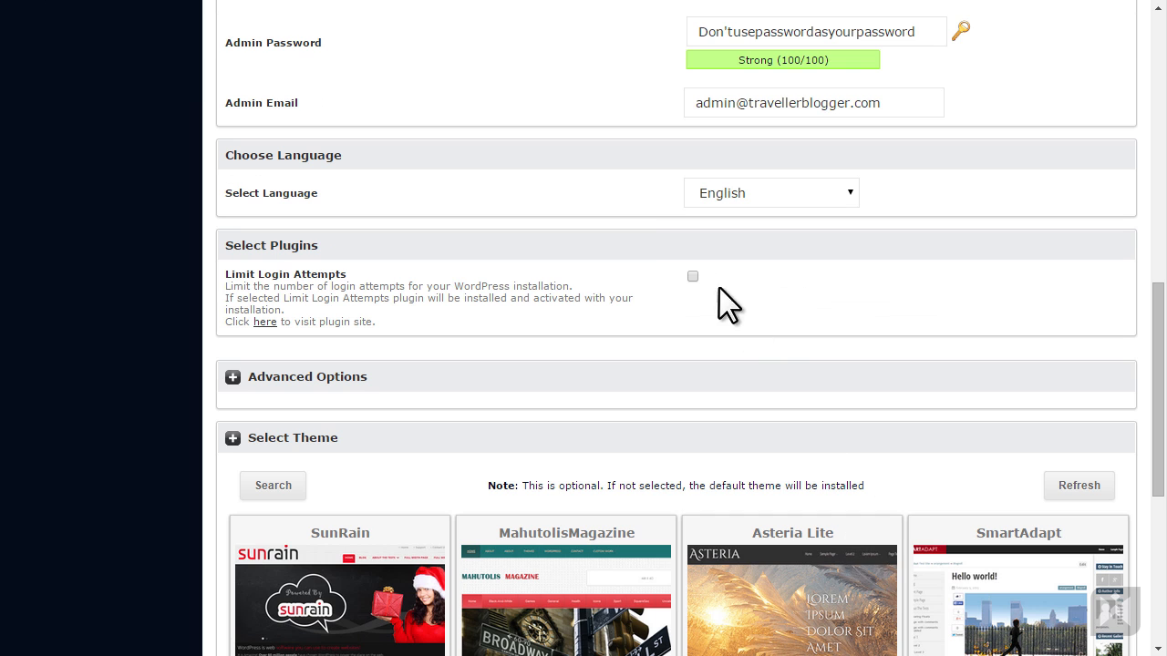
mouse_move(707, 291)
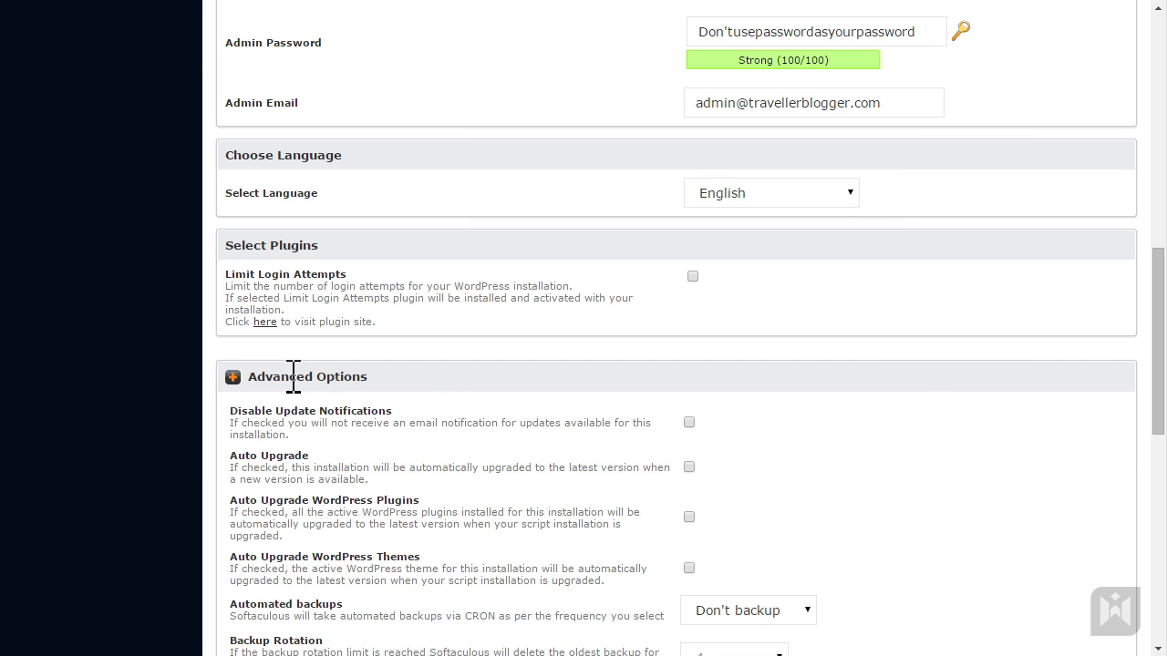
scroll("down", 3)
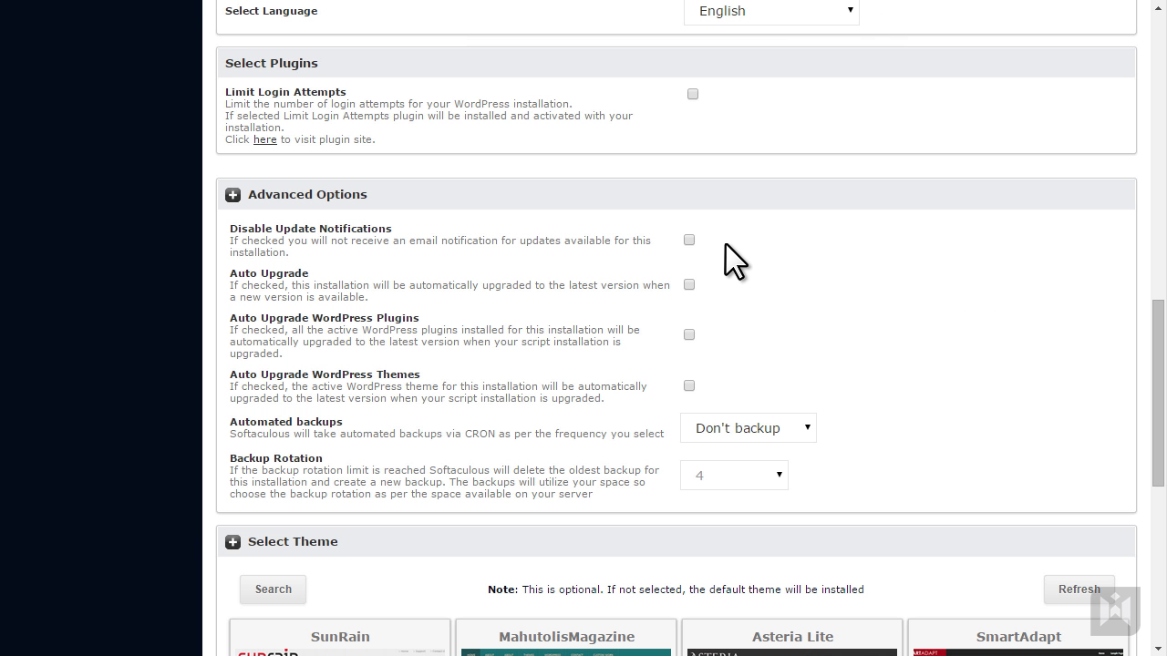
mouse_move(723, 258)
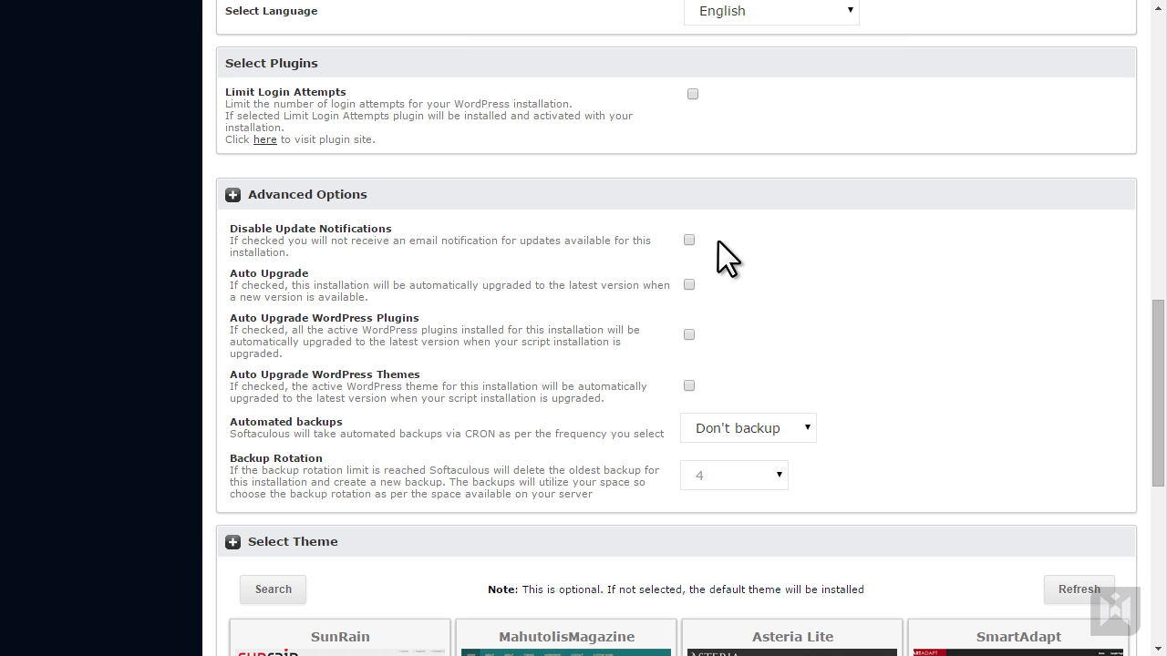
mouse_move(734, 301)
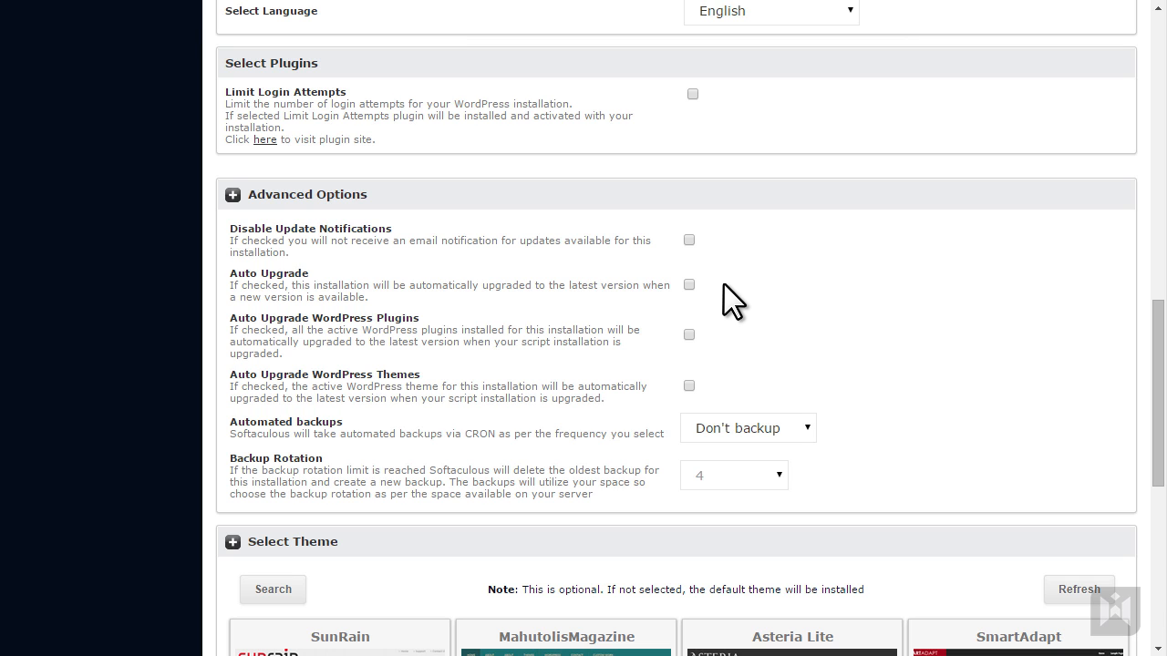
mouse_move(740, 351)
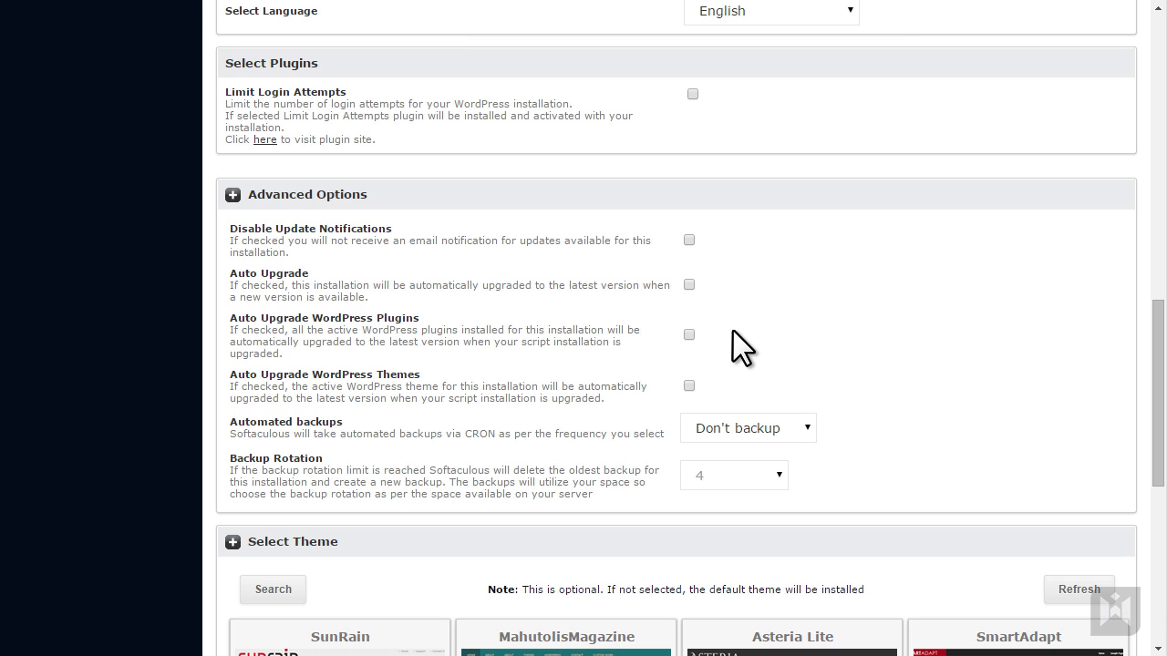
mouse_move(807, 427)
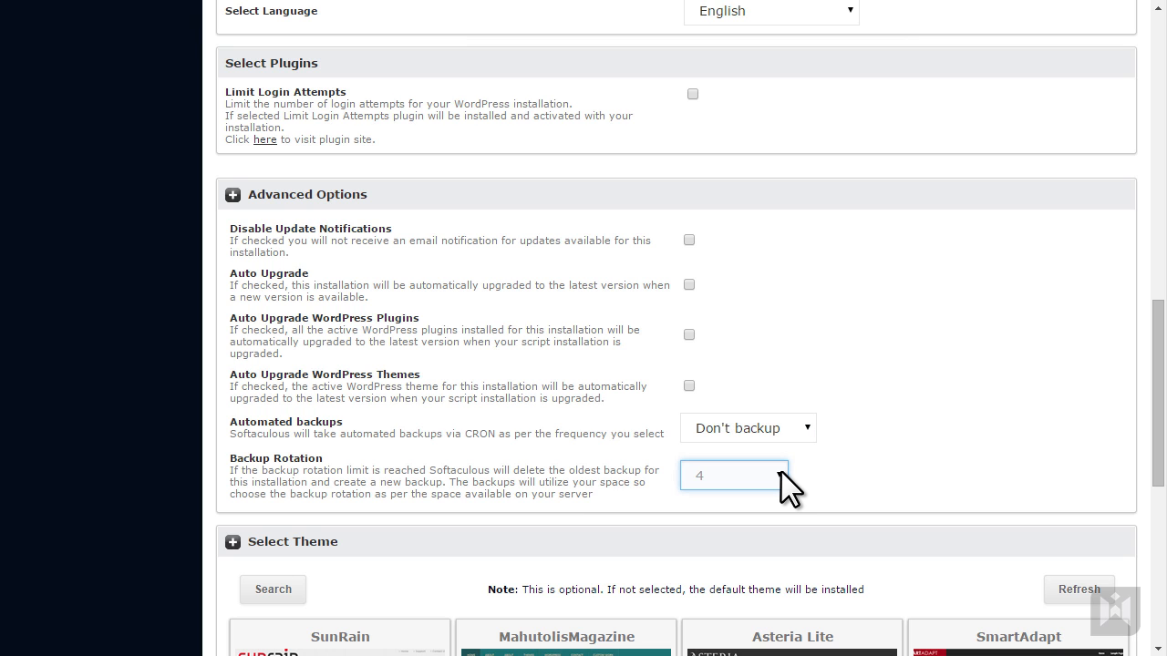
scroll("down", 3)
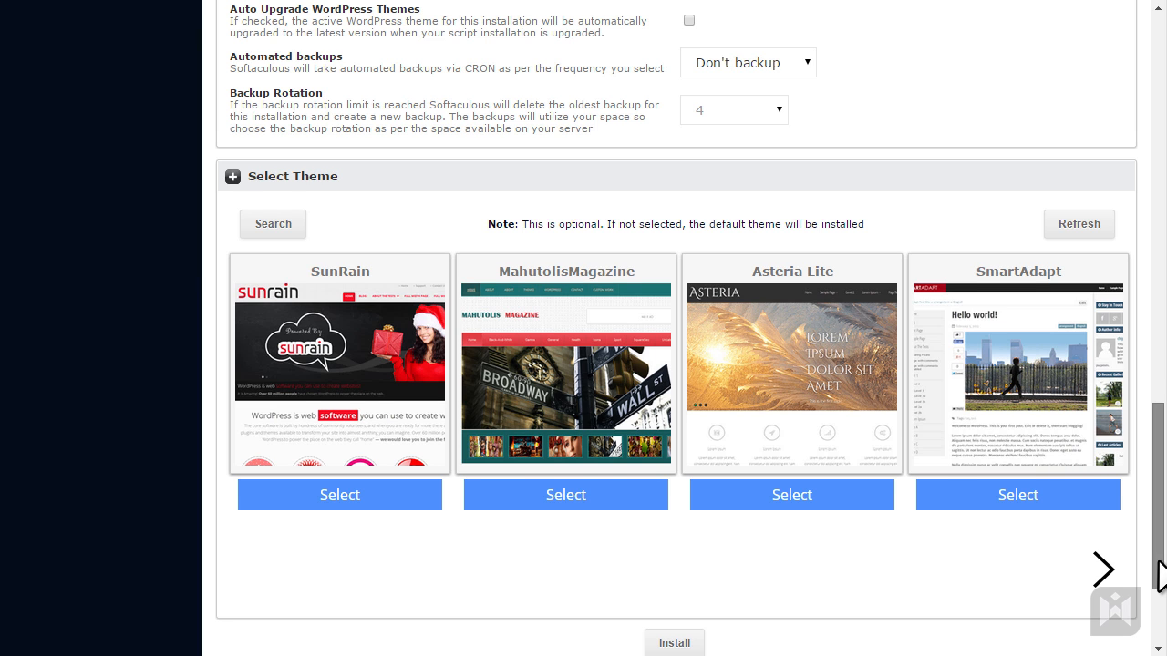
Focus the email installation details field and install WordPress into cpaneltest.
scroll("down", 3)
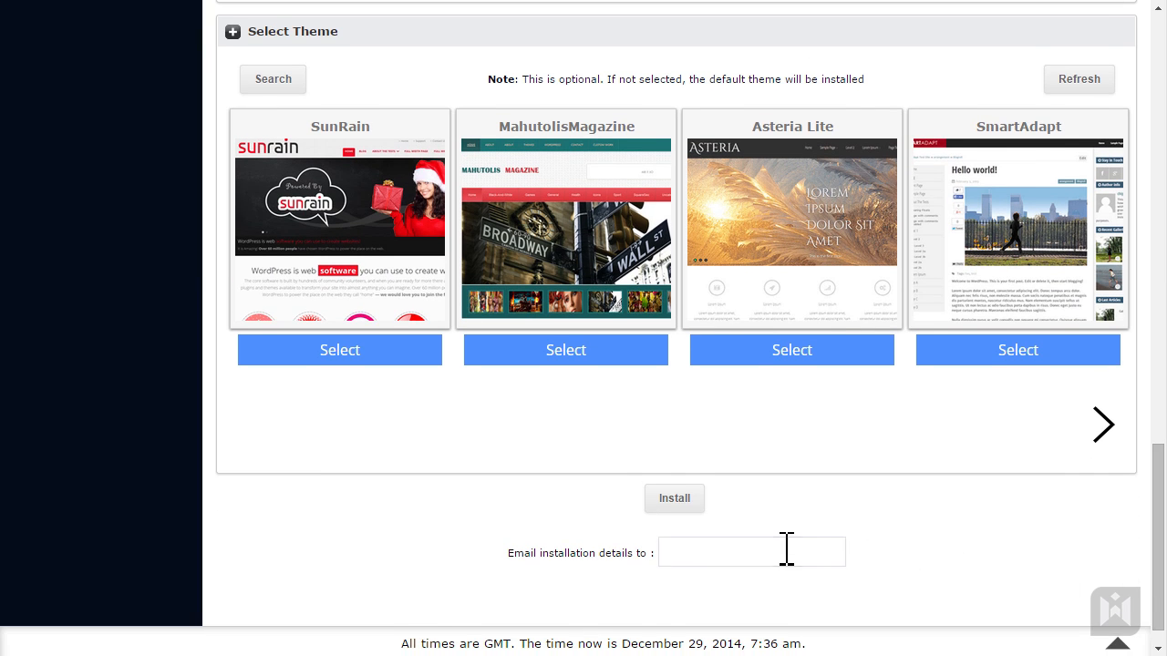
left_click(752, 552)
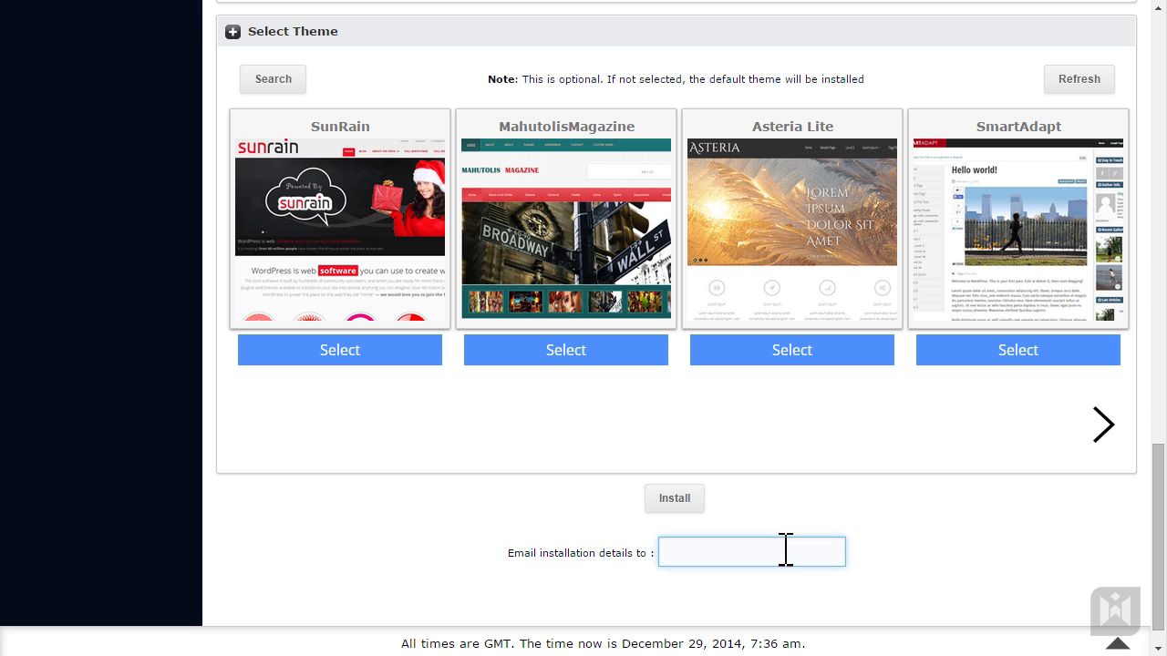
left_click(674, 498)
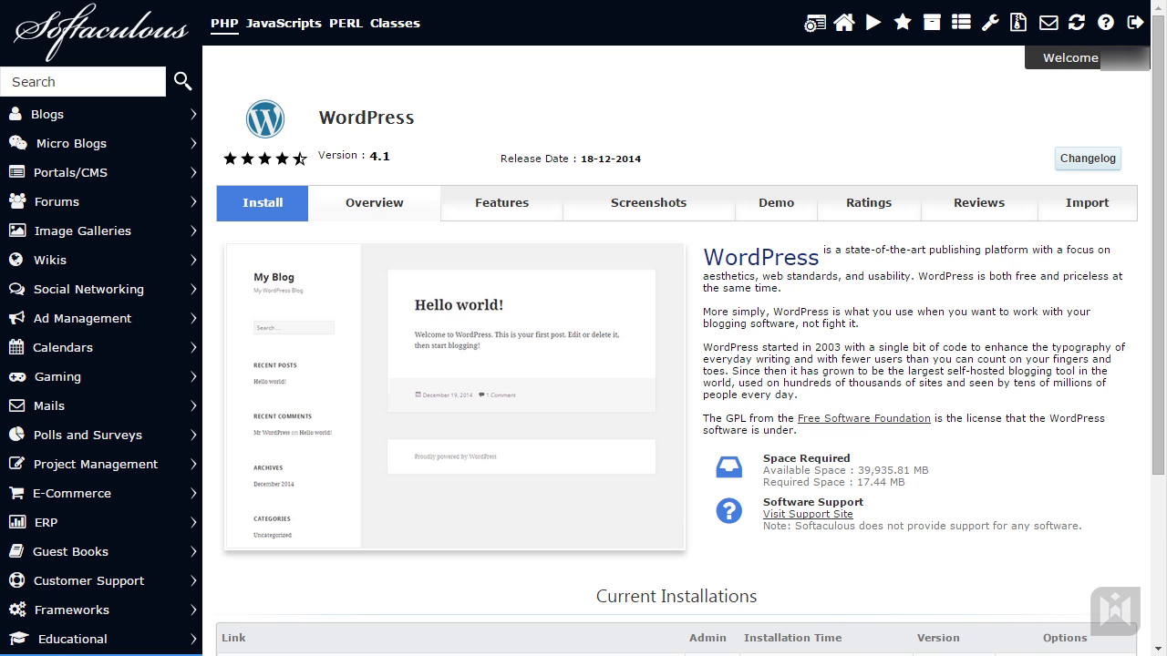
Remove the cpaneltest installation, return to the overview, and log out.
scroll("down", 3)
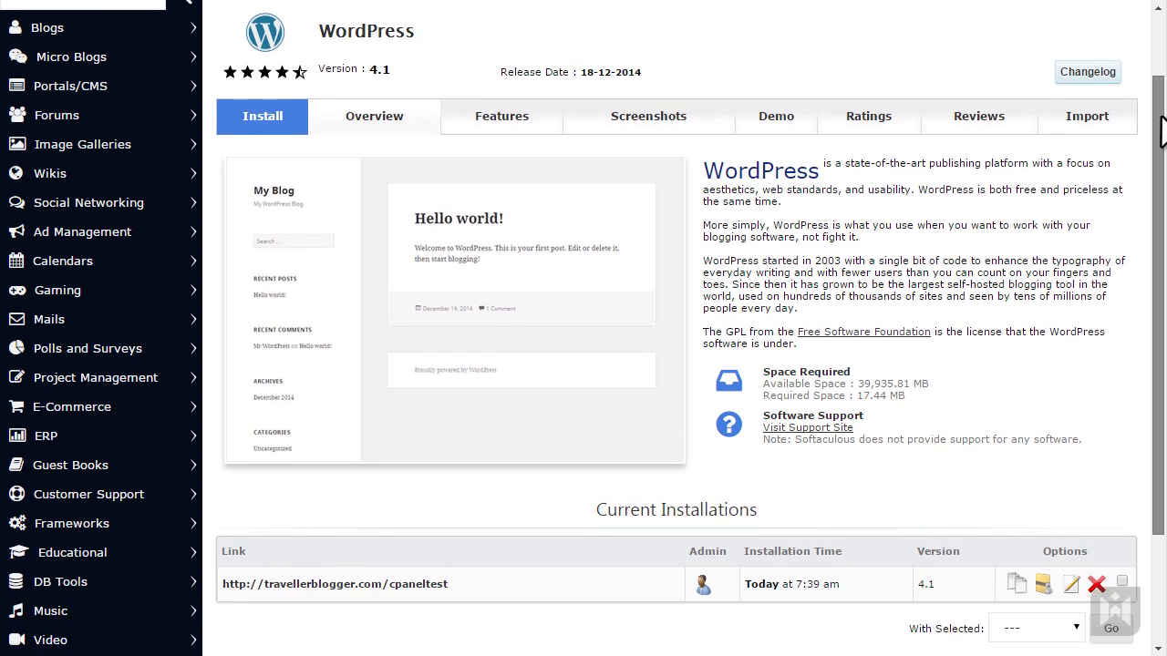
scroll("down", 3)
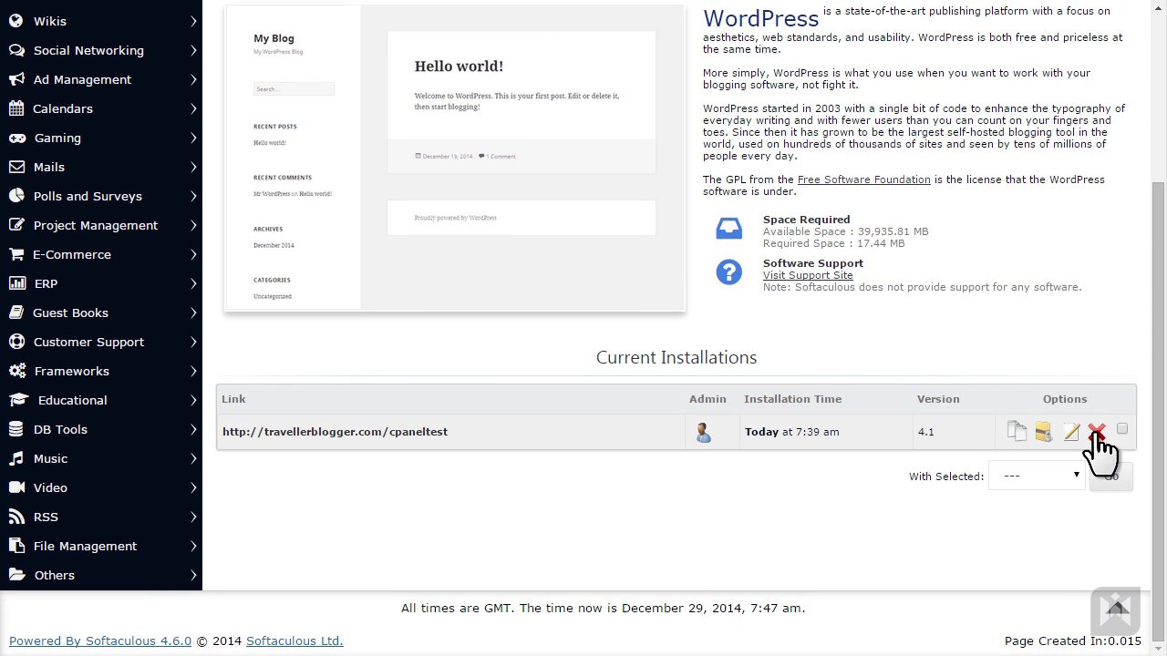
left_click(1097, 431)
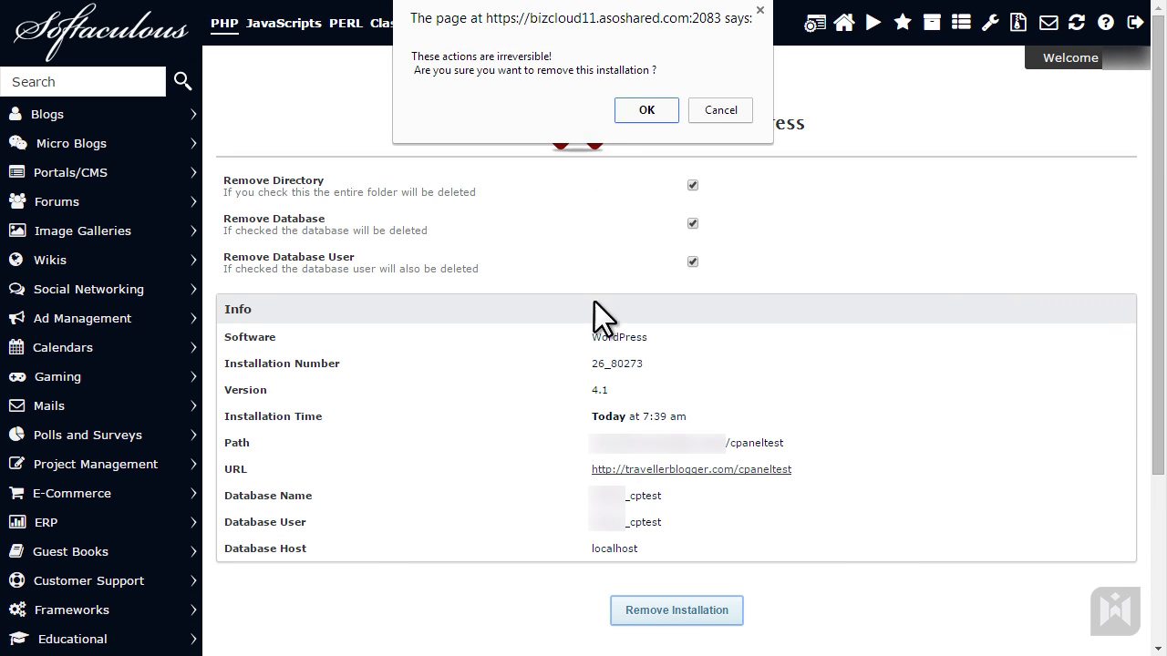
left_click(646, 109)
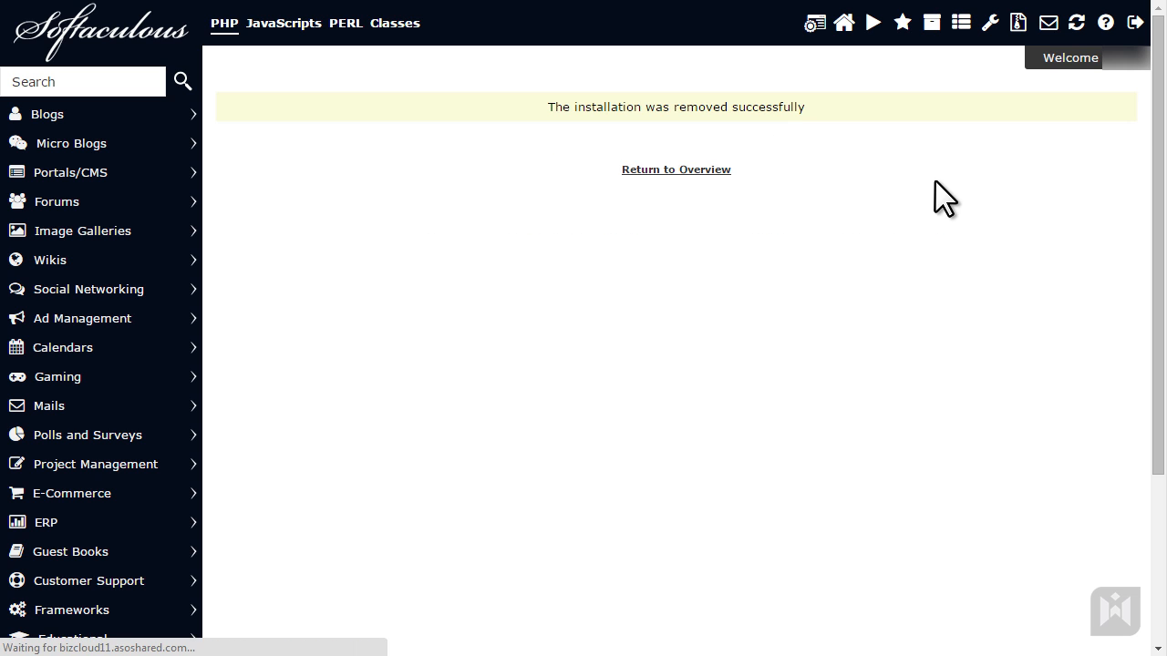
left_click(675, 170)
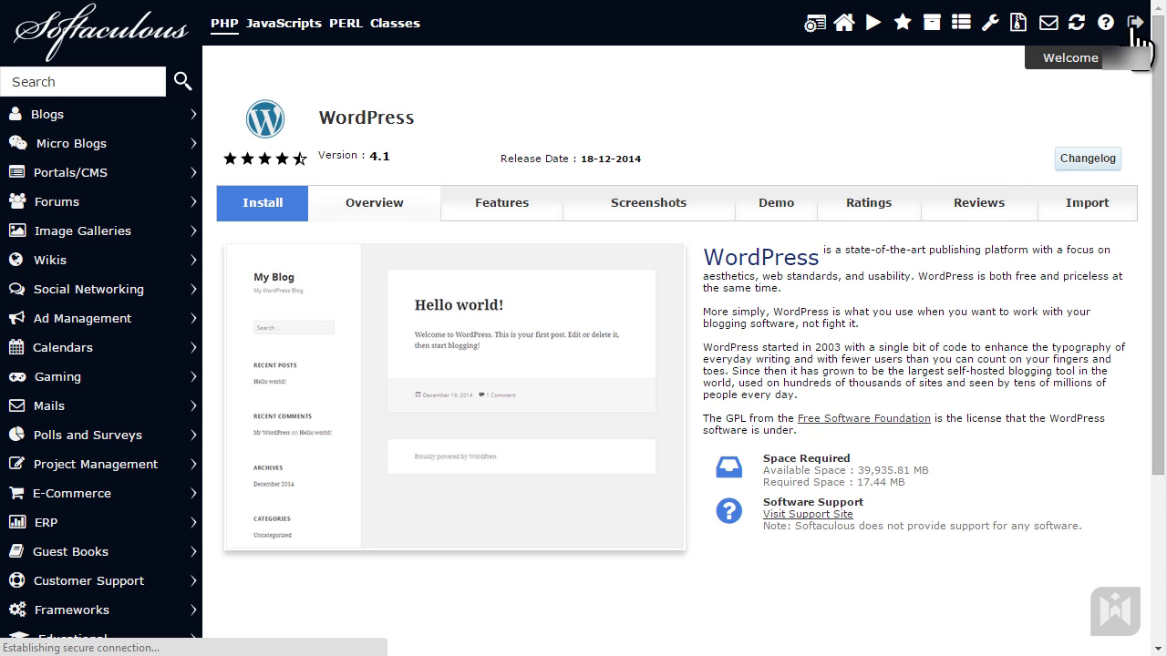
left_click(1135, 21)
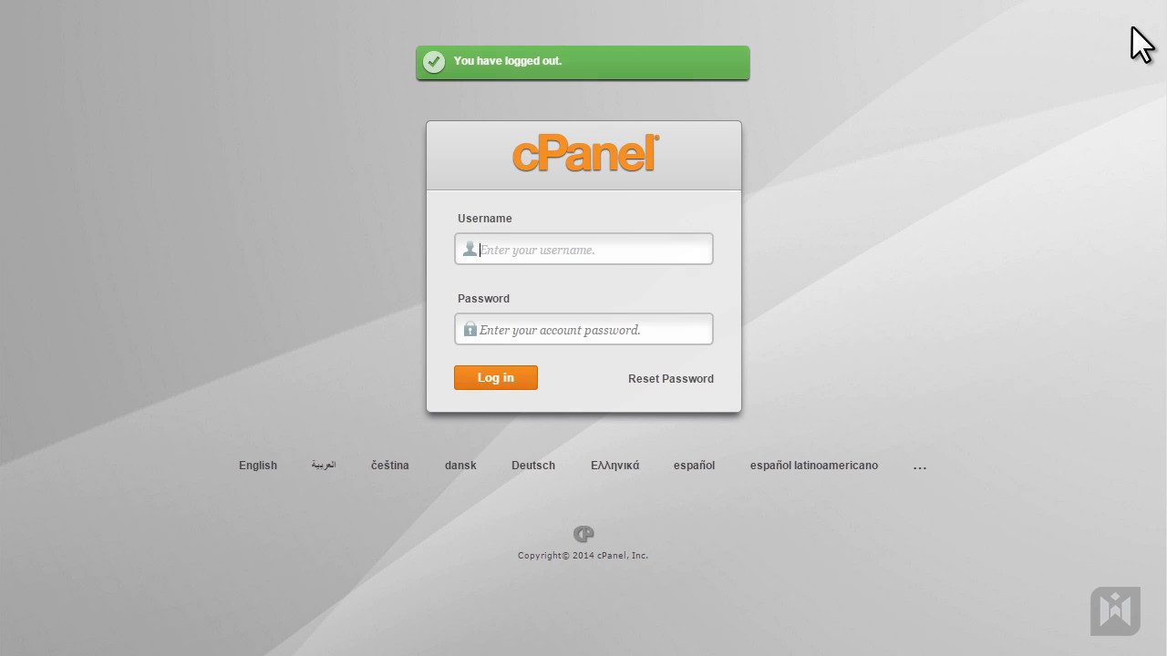